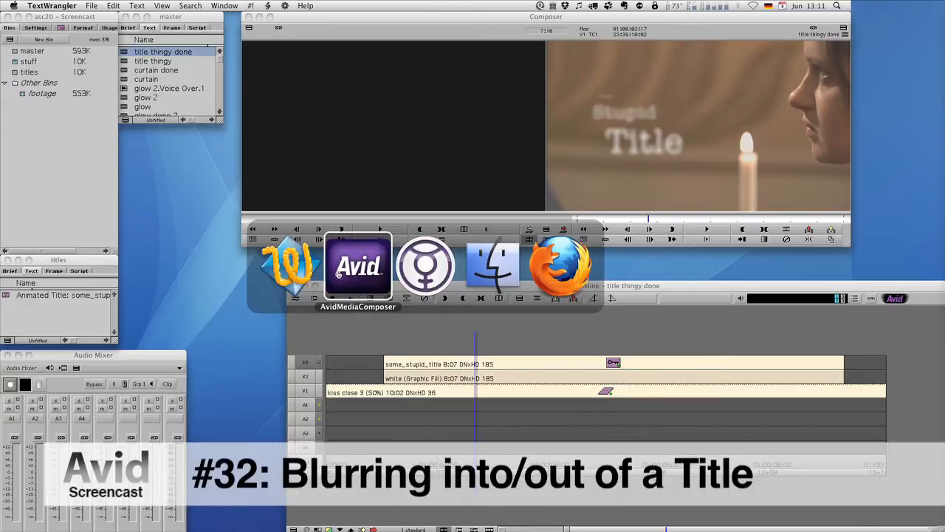
- Bring Media Composer forward and park near the start of the finished title sequence to preview it
left_click(357, 266)
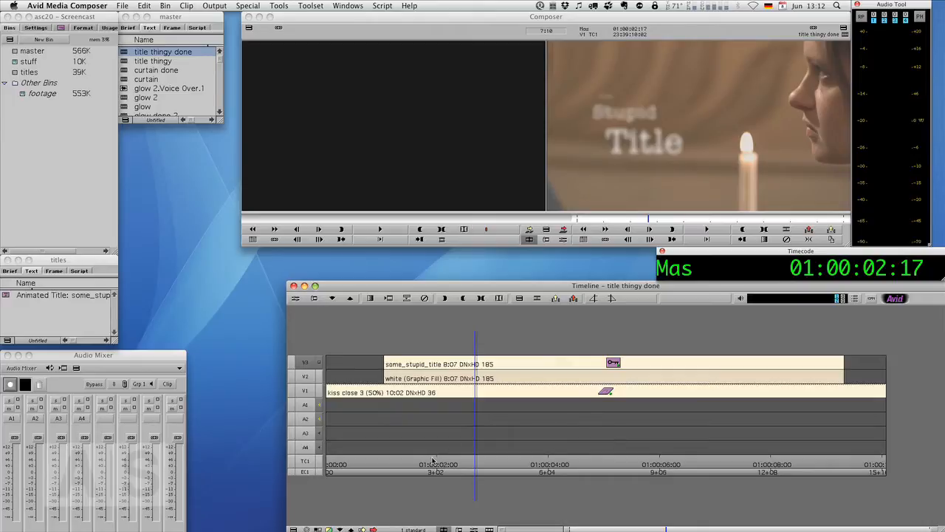
left_click(373, 464)
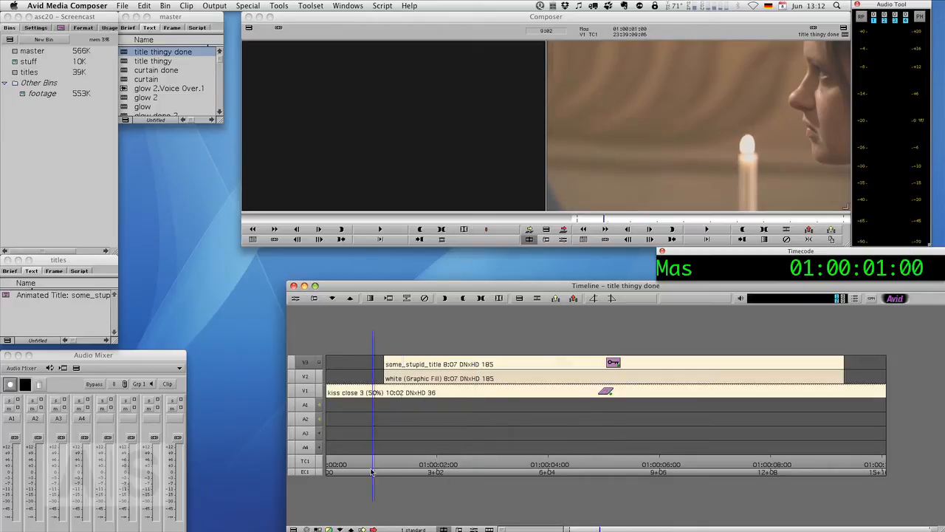
left_click(361, 472)
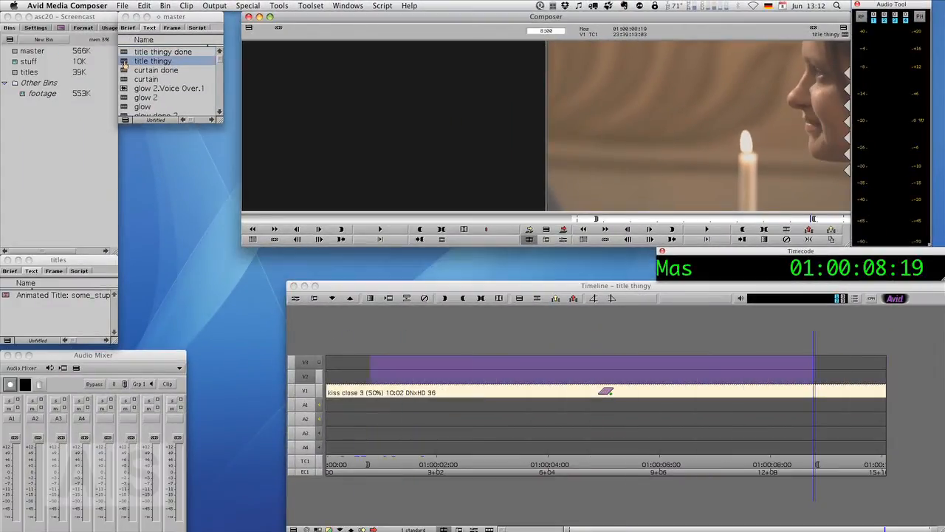
- Return to the sequence start and load the Animated Title clip into the Source monitor
left_click(386, 464)
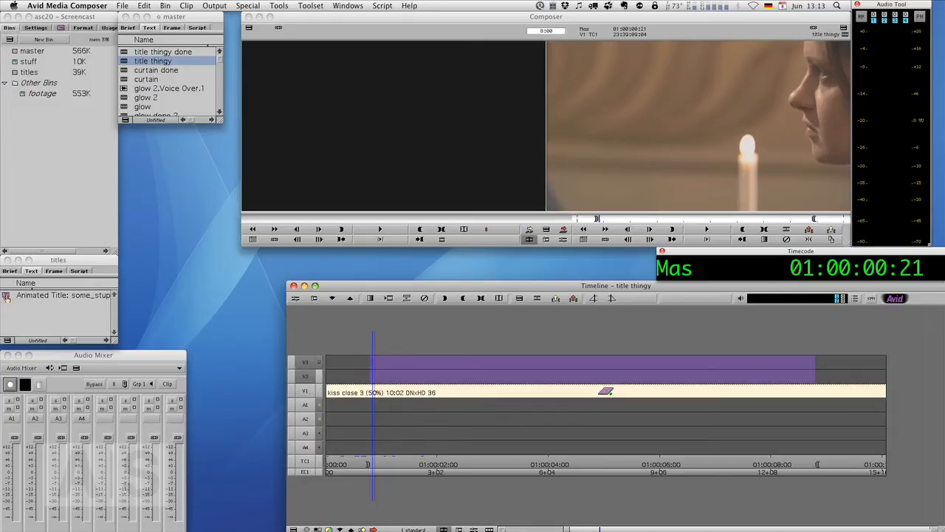
double_click(62, 295)
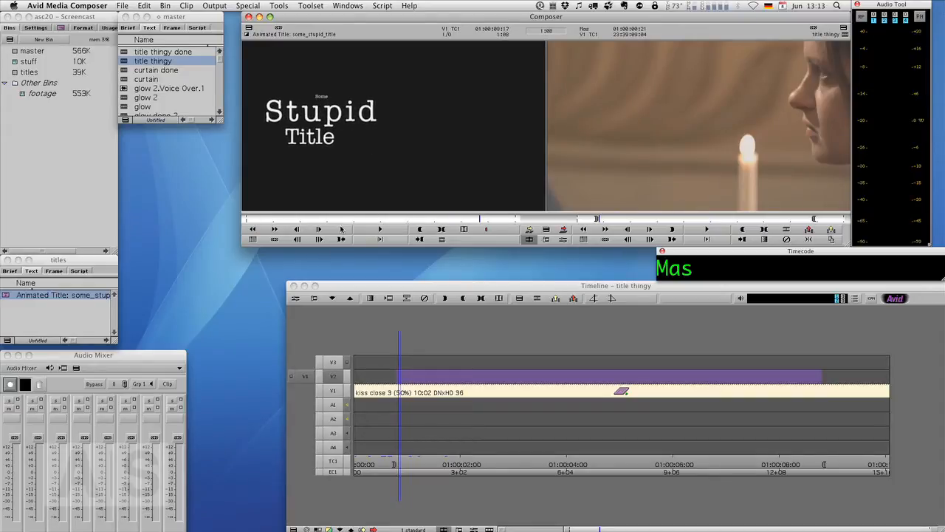
- Overwrite the animated title onto V2 above the kiss close video and scrub through it
left_click(362, 218)
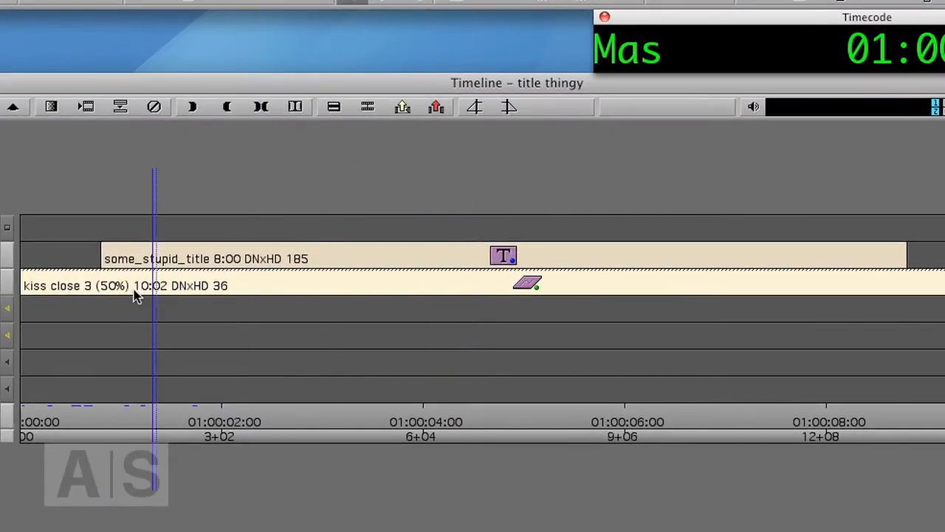
left_click(446, 259)
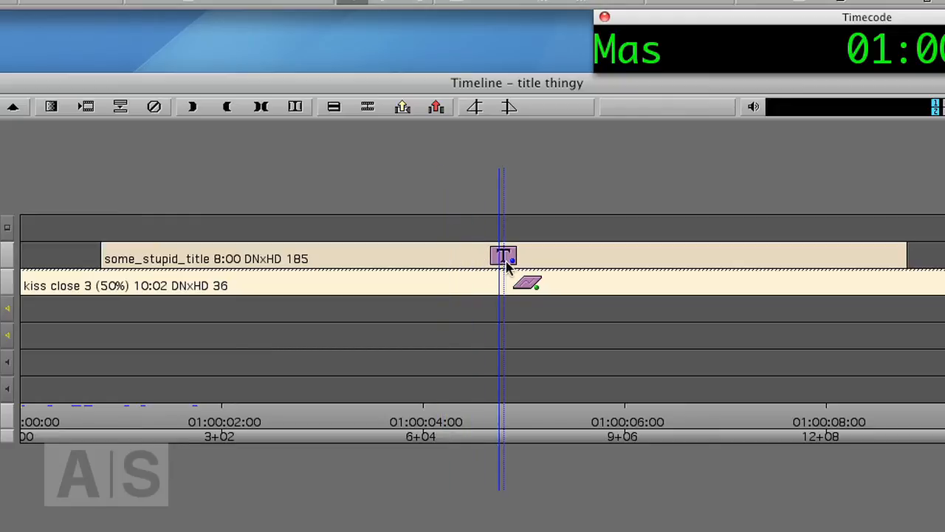
left_click(121, 287)
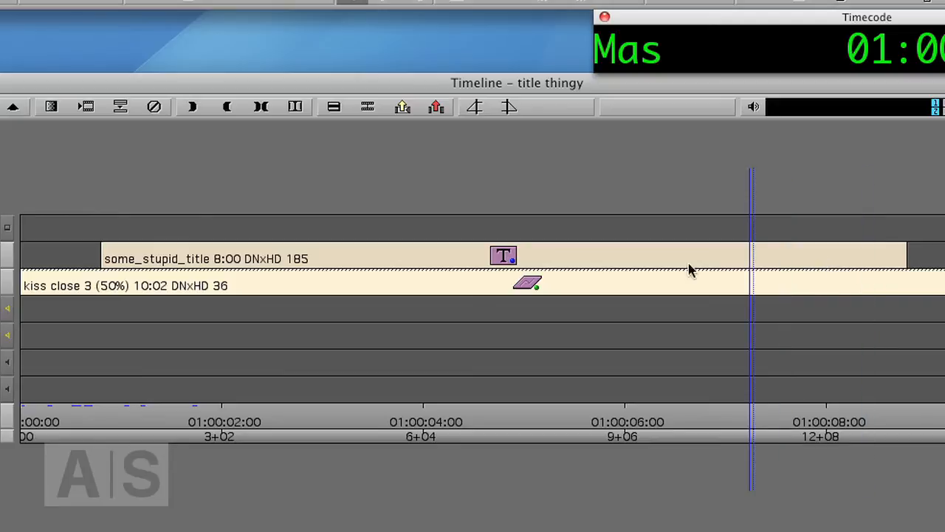
left_click(146, 284)
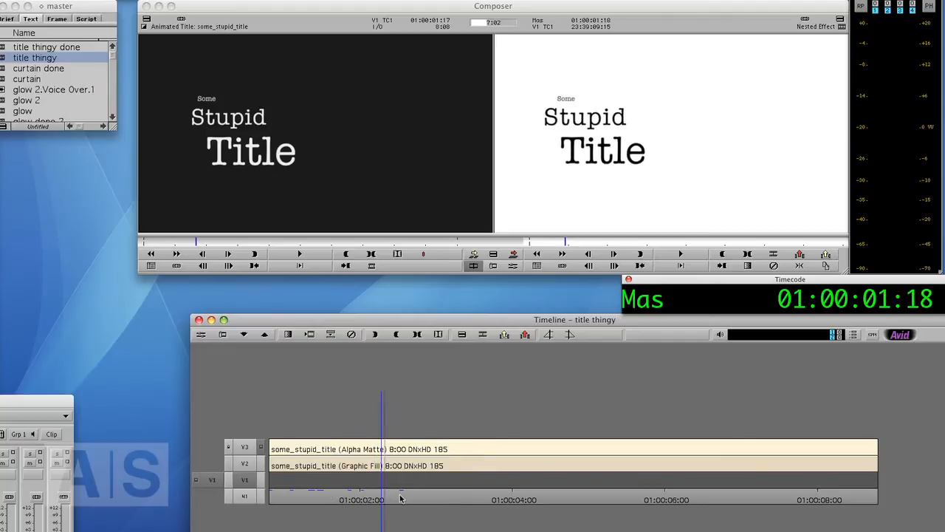
- Step into the title effect, attempt Lock Track on the Alpha Matte track and dismiss the top-level-only warning
left_click(278, 499)
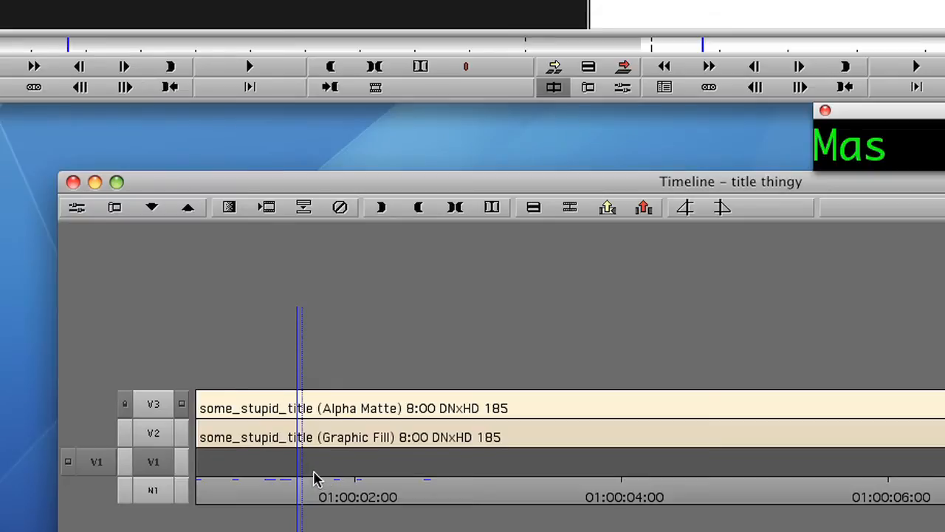
left_click(437, 437)
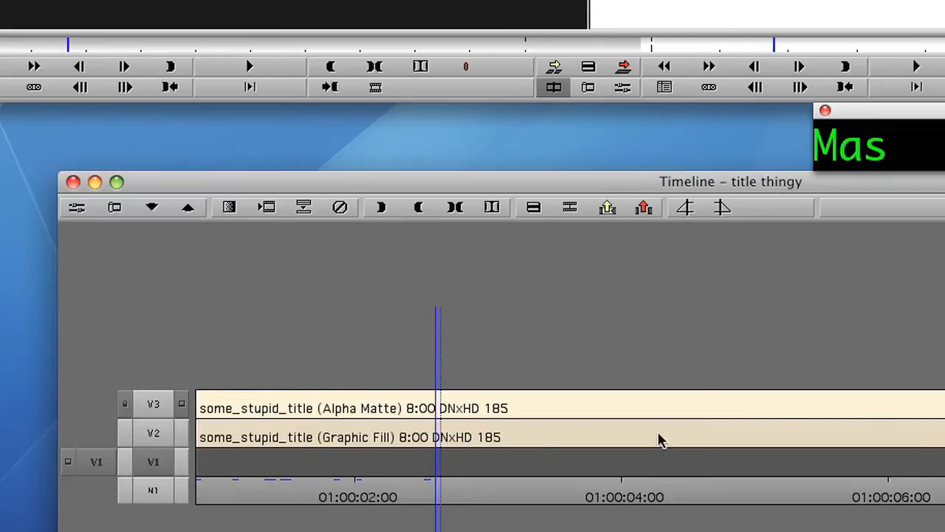
right_click(154, 403)
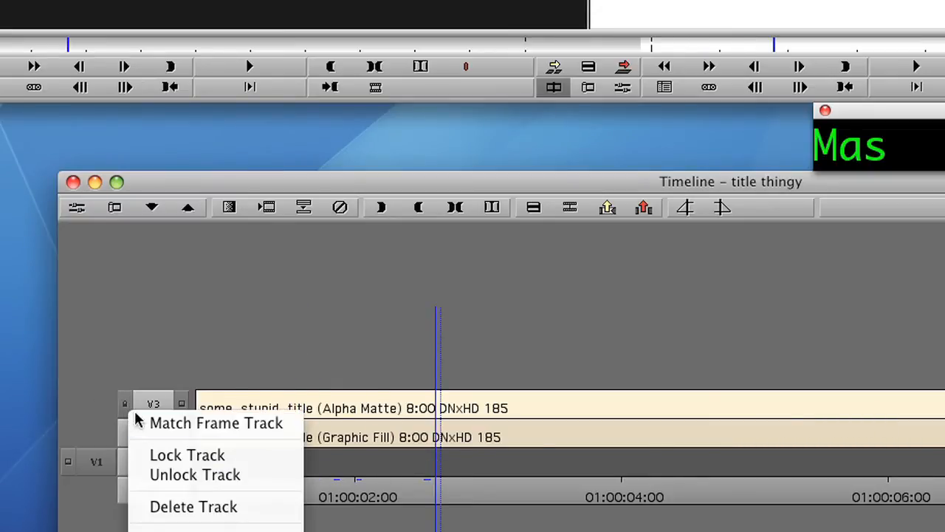
left_click(186, 454)
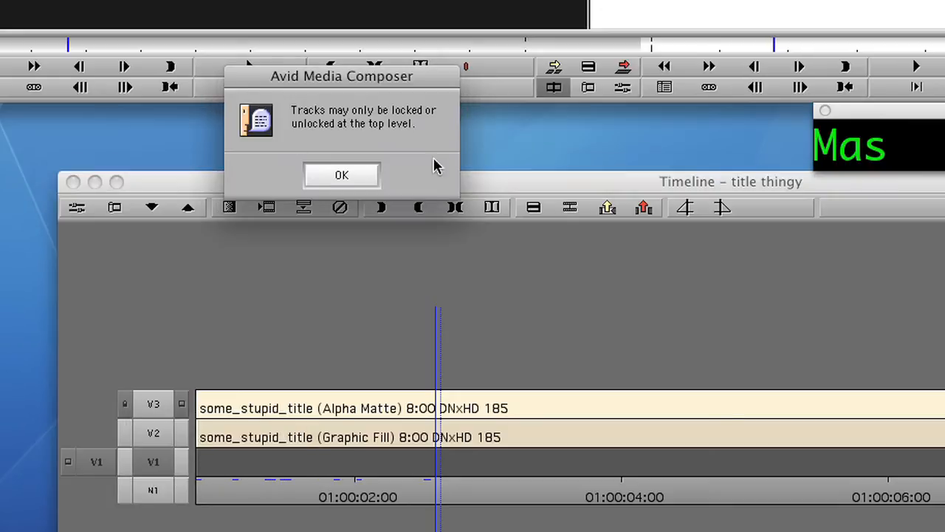
left_click(341, 174)
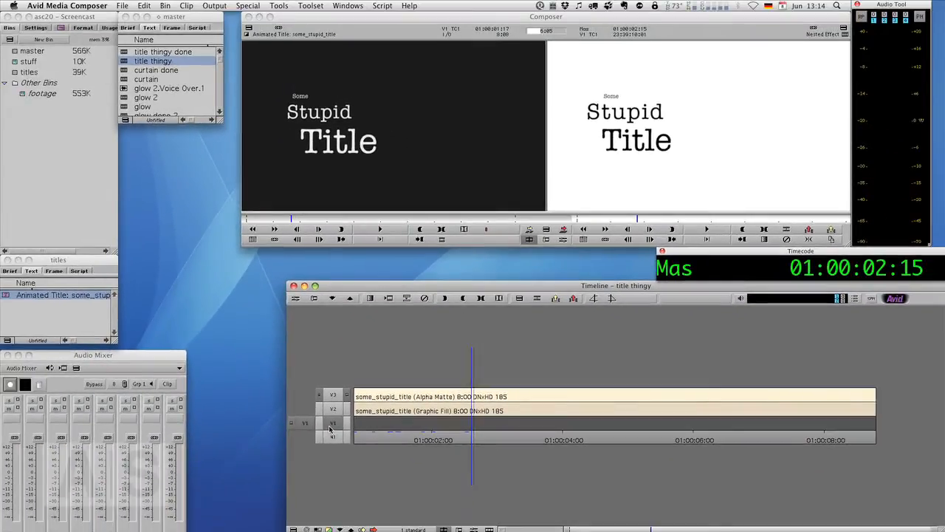
- Make V2 the only active track and select the Graphic Fill clip to copy it to the Source monitor
left_click(332, 422)
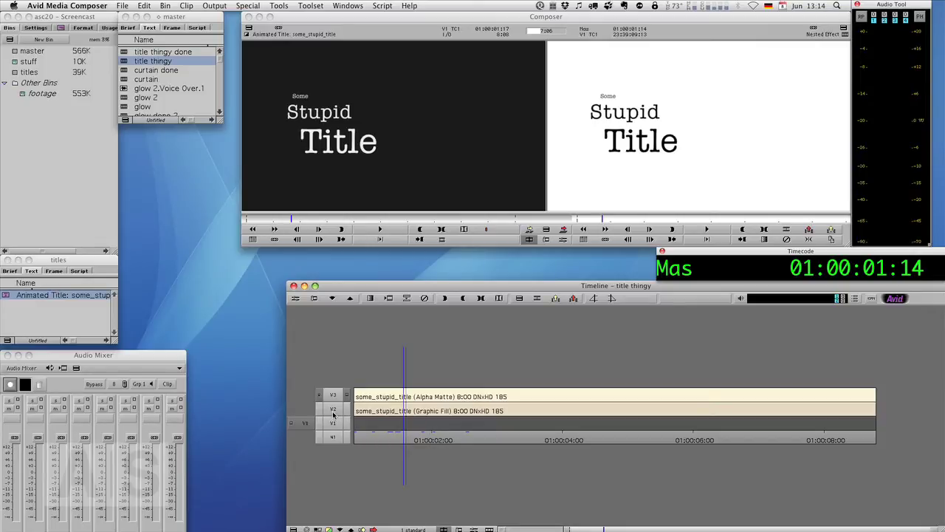
left_click(332, 408)
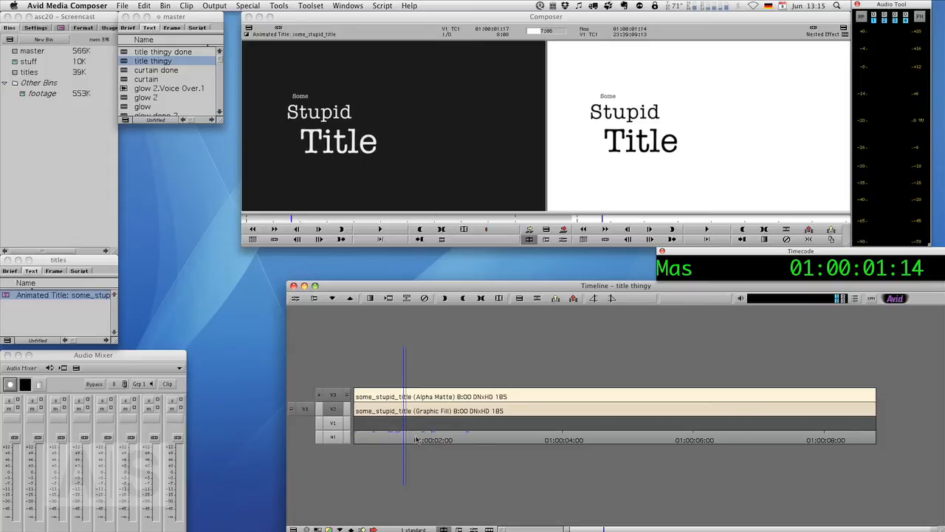
mouse_move(404, 443)
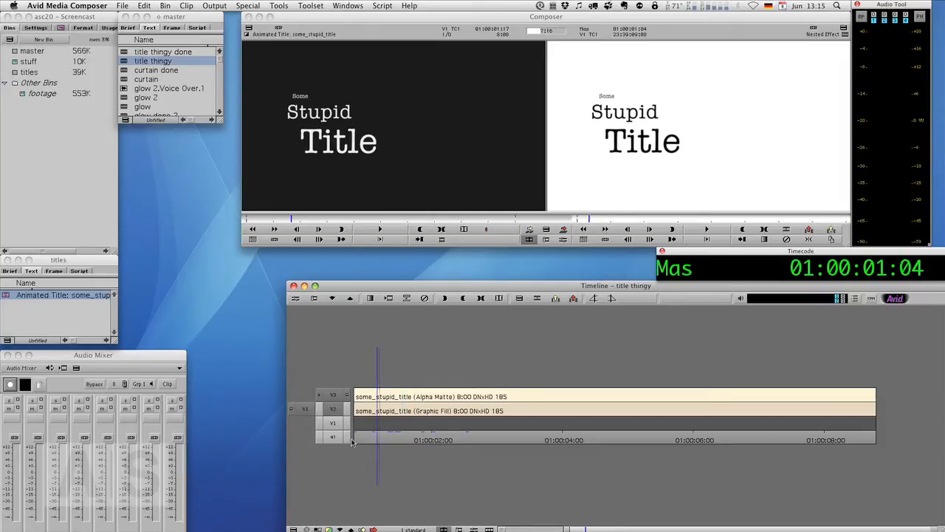
left_click(413, 411)
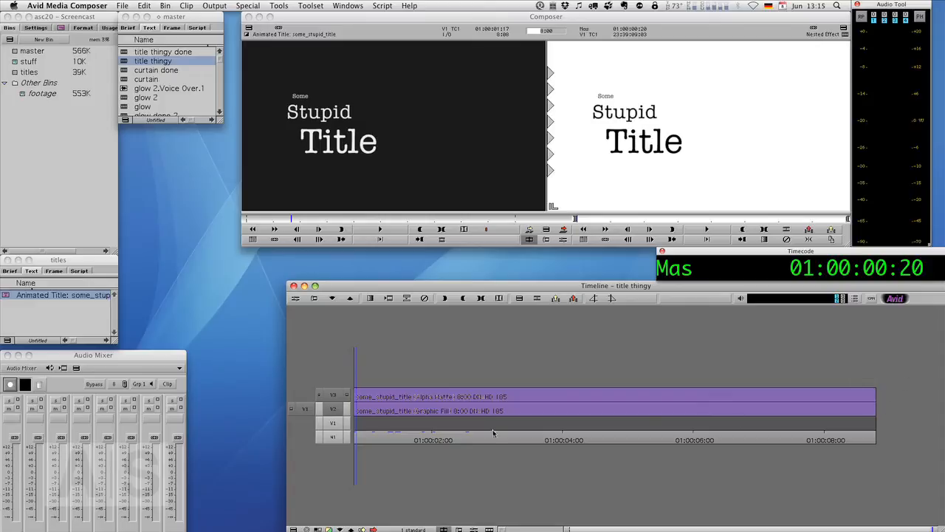
mouse_move(406, 408)
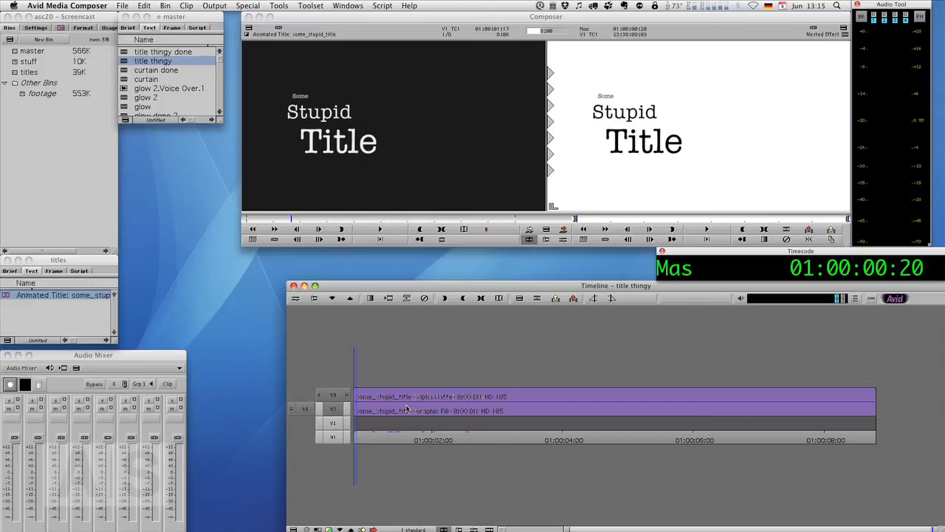
mouse_move(417, 361)
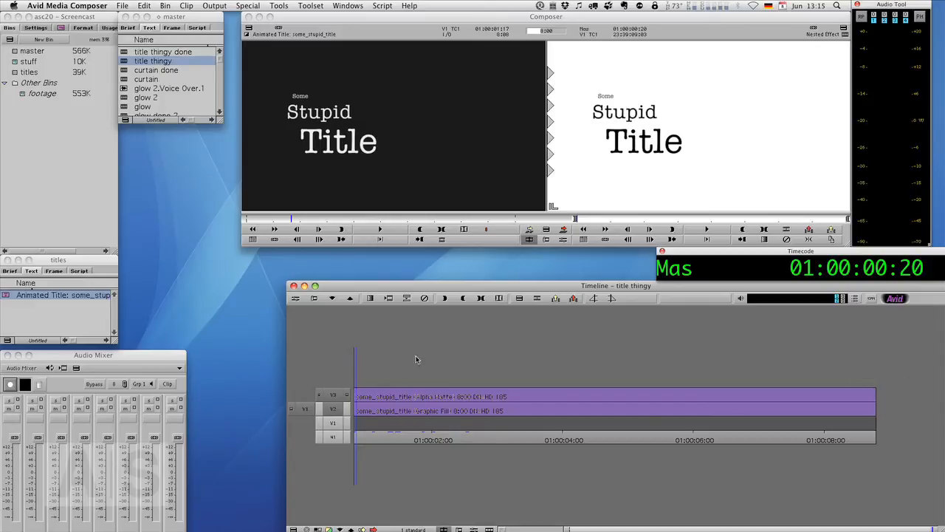
mouse_move(474, 375)
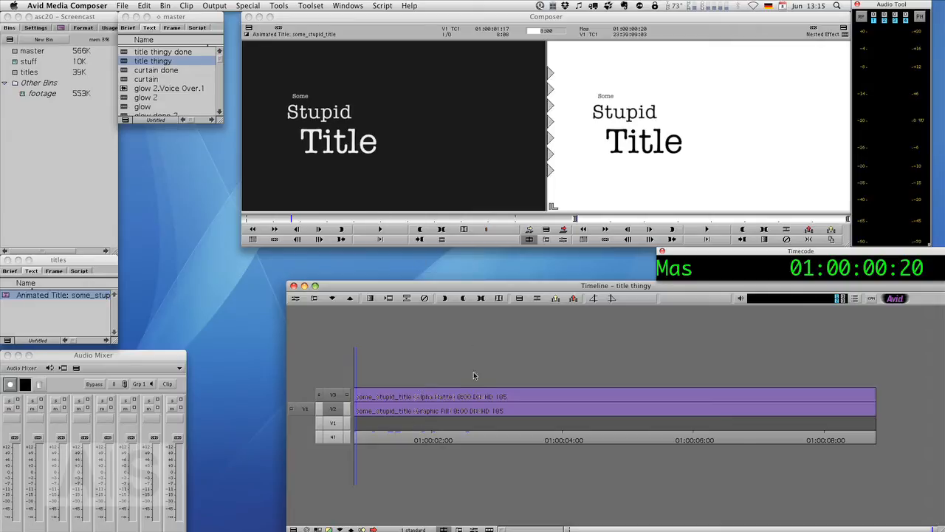
mouse_move(436, 380)
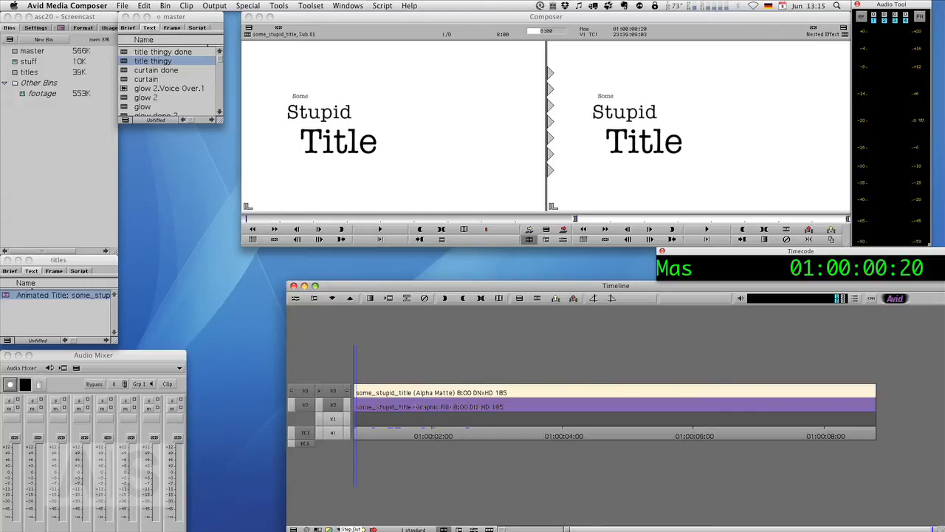
mouse_move(362, 524)
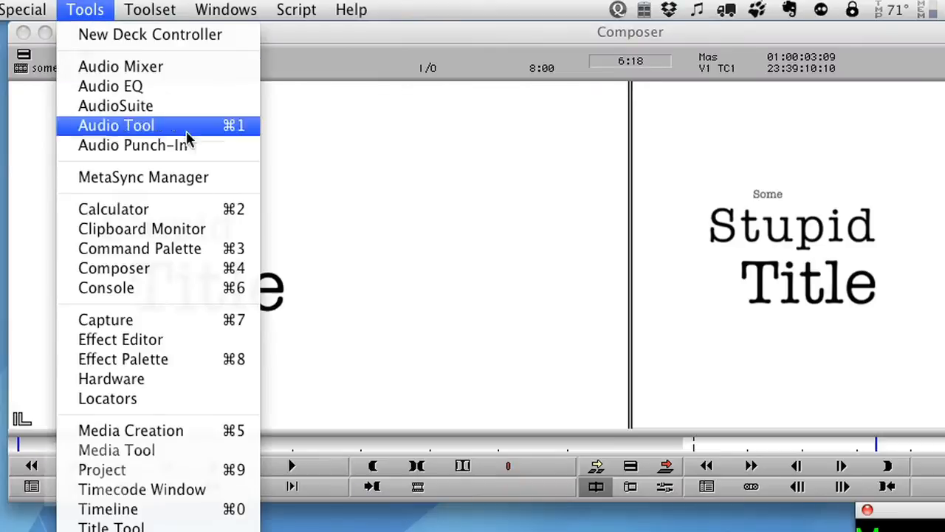
- Browse the Key effects and edit the copied Graphic Fill onto V2 beneath the title on V3
left_click(124, 359)
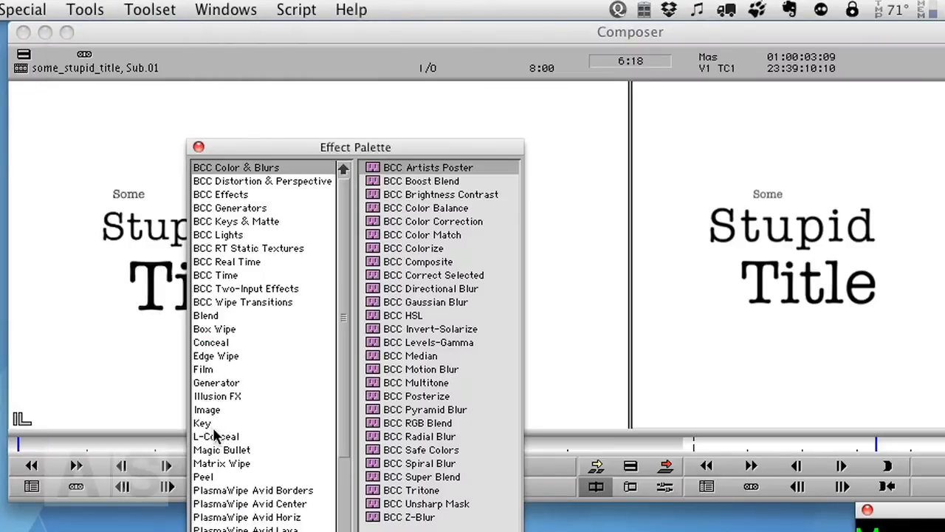
left_click(201, 422)
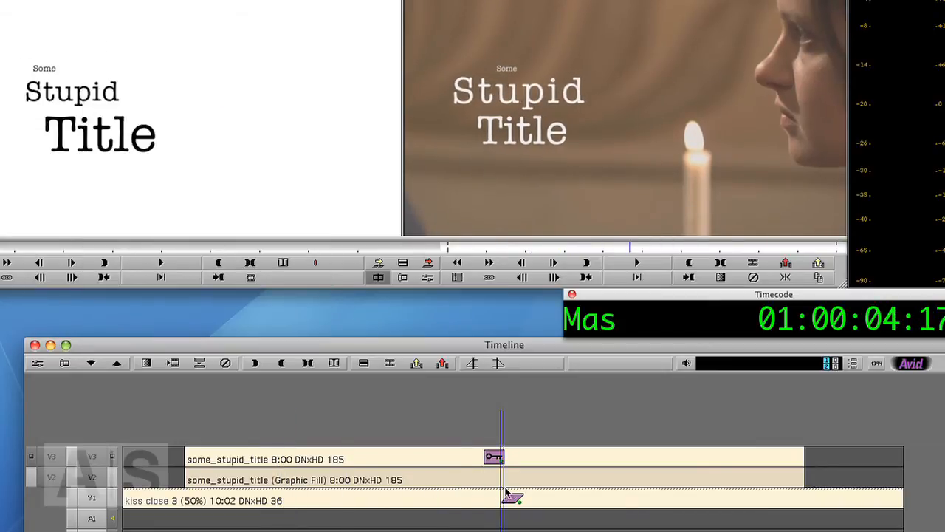
left_click(402, 416)
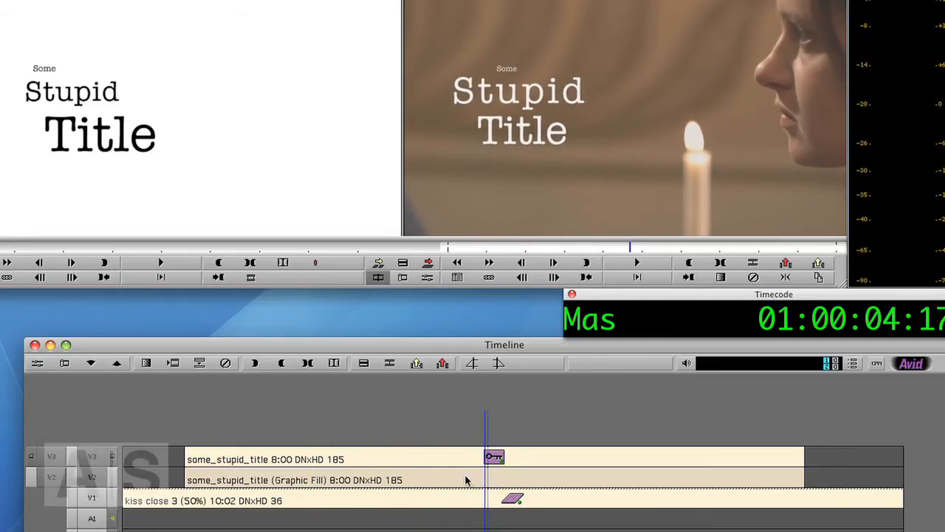
mouse_move(435, 481)
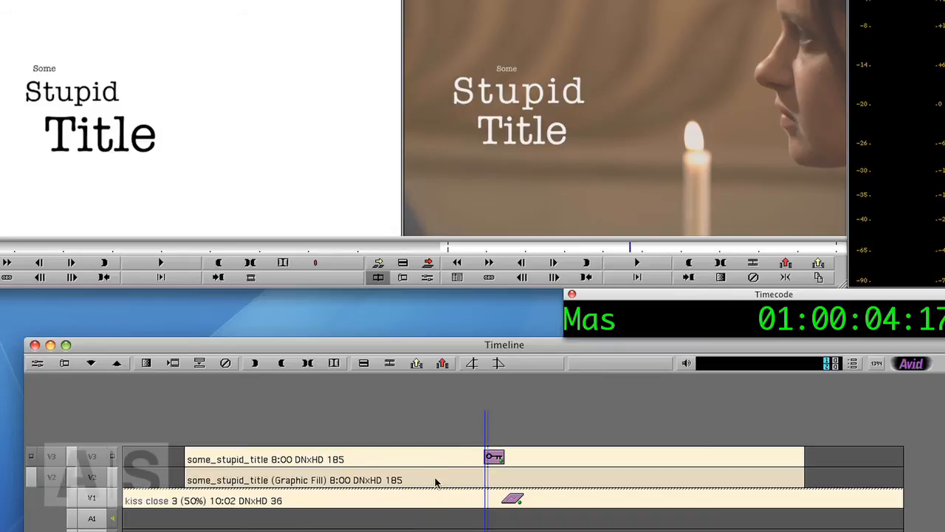
mouse_move(348, 452)
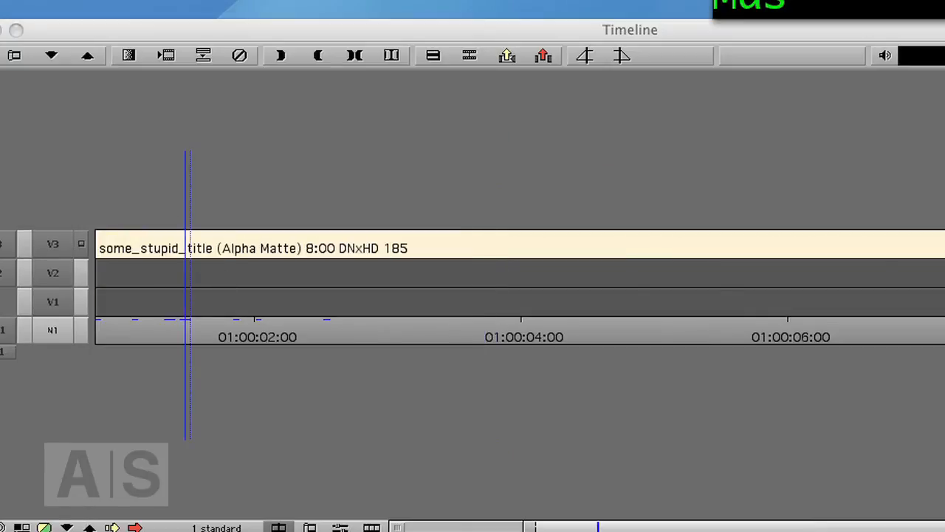
mouse_move(168, 428)
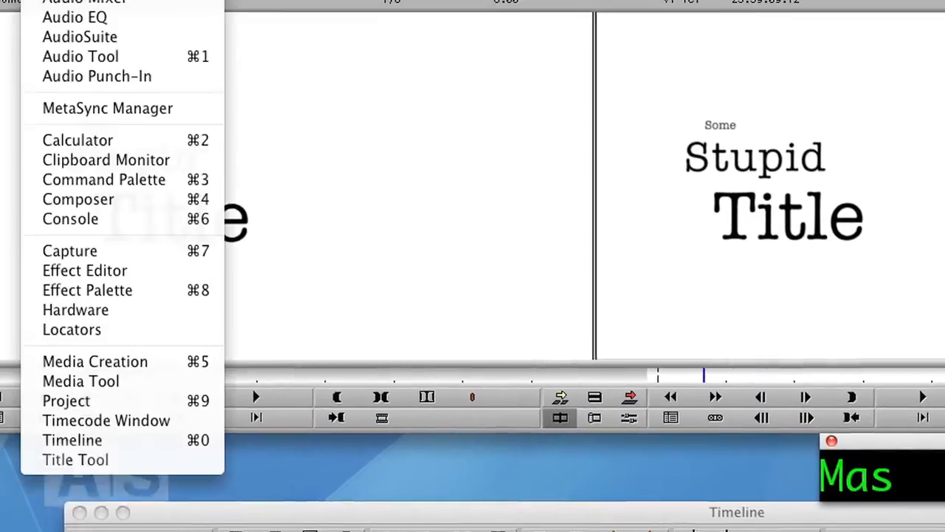
- Apply the Blur Effect from the Image category onto the title clip on V3
left_click(87, 289)
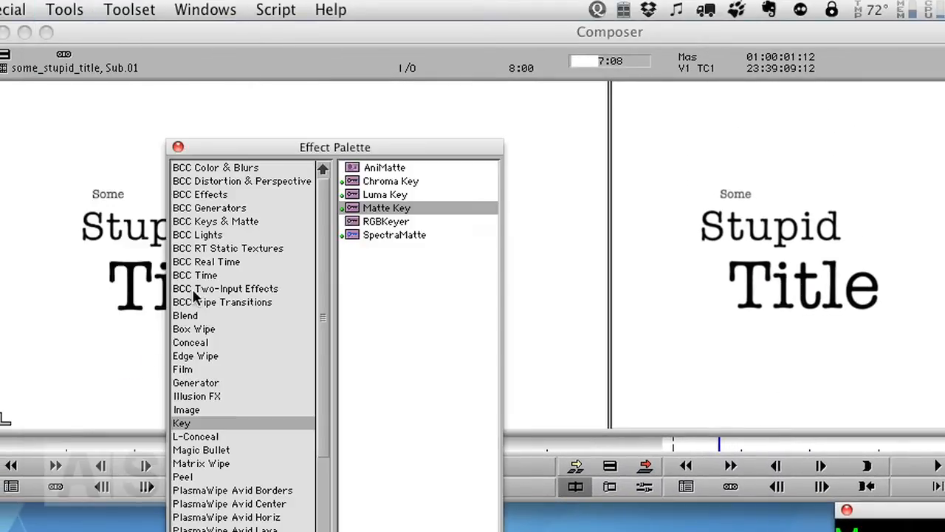
left_click(186, 409)
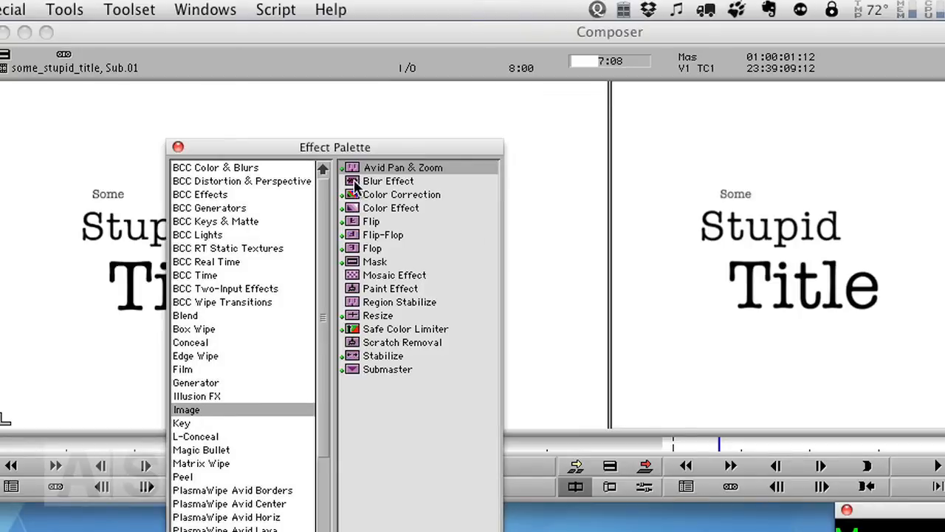
mouse_move(210, 180)
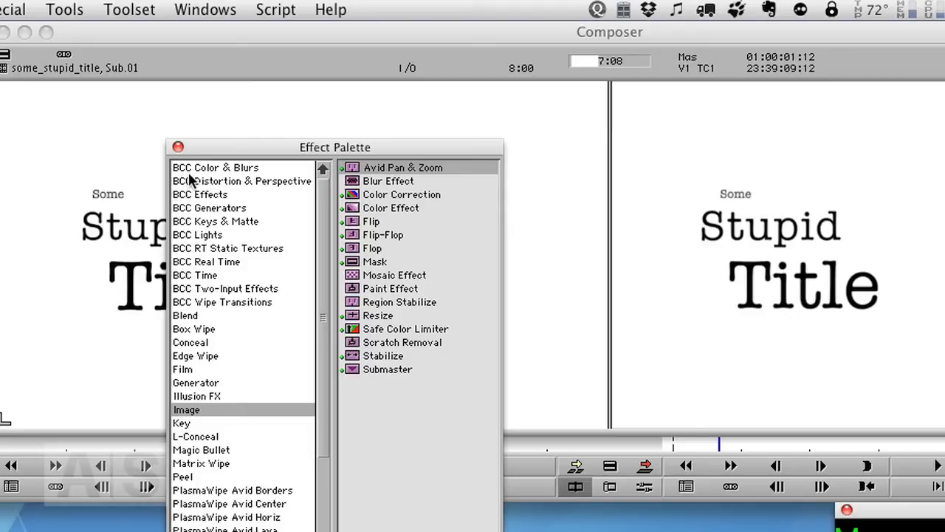
mouse_move(355, 228)
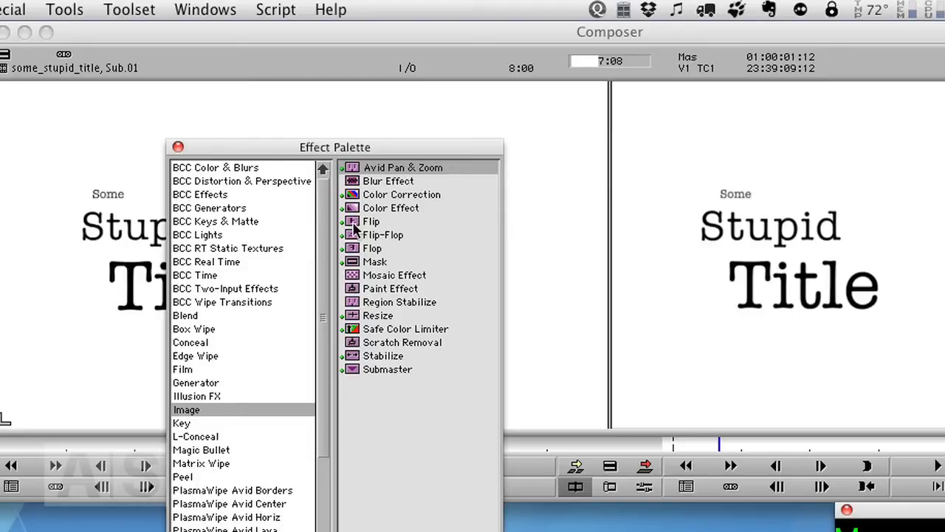
mouse_move(313, 279)
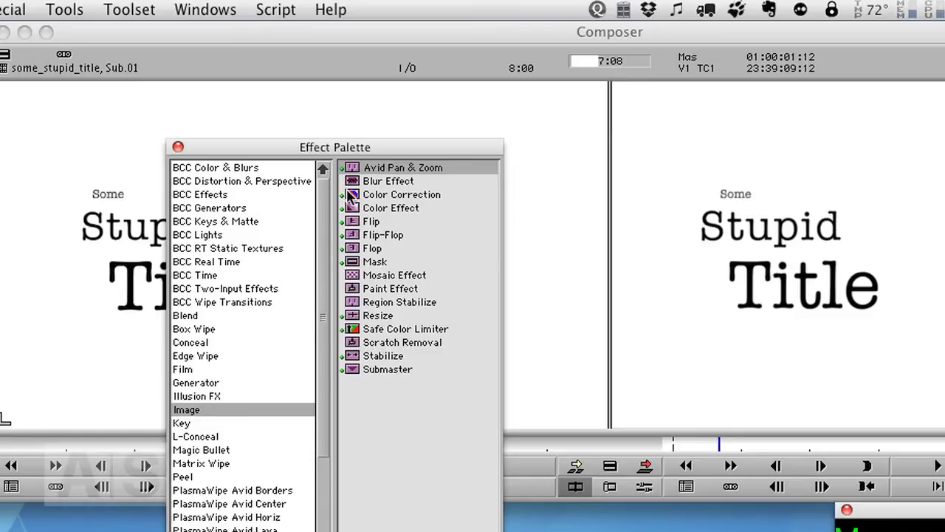
mouse_move(347, 198)
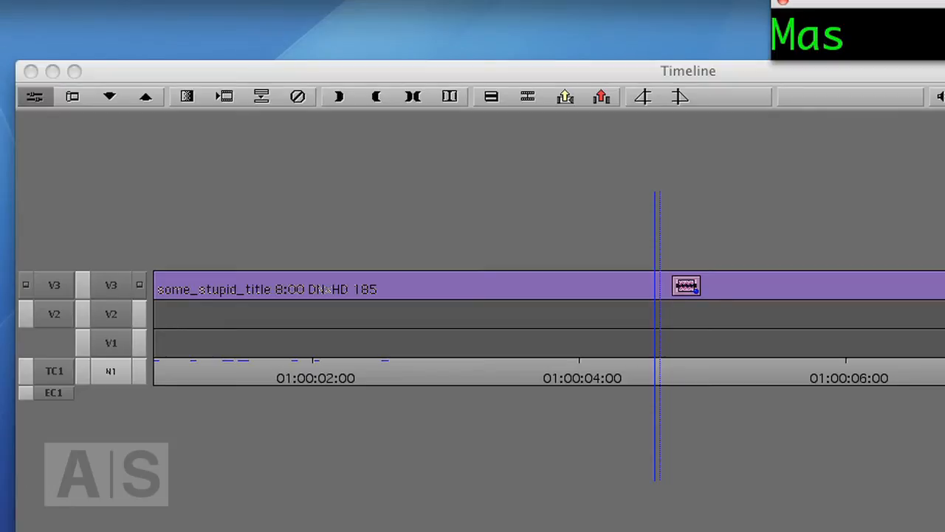
- In the Effect Editor set the title's Blur Hor and Vert to 75 with Acceleration 100
left_click(440, 163)
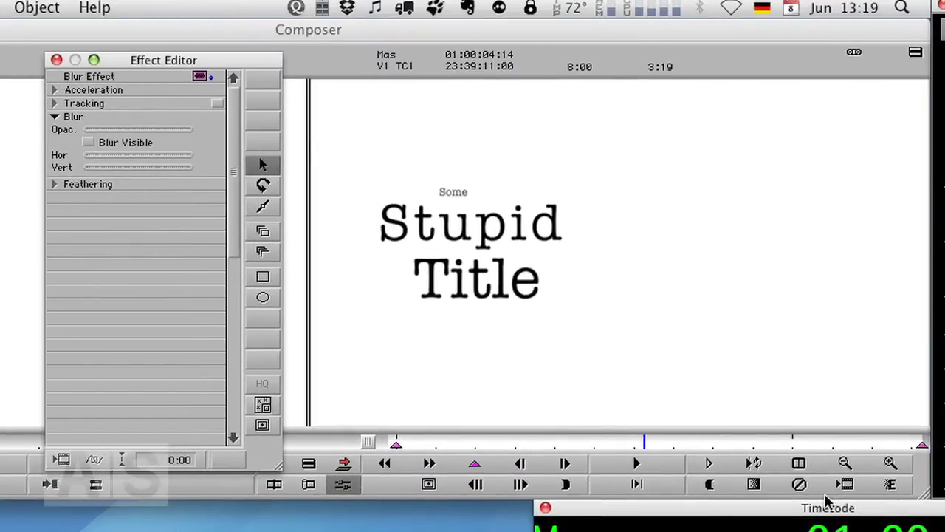
mouse_move(844, 463)
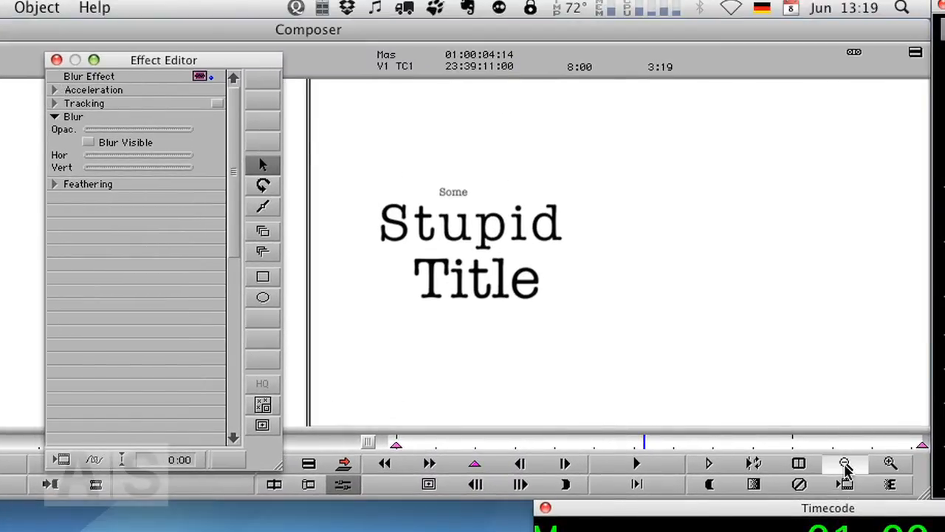
left_click(845, 464)
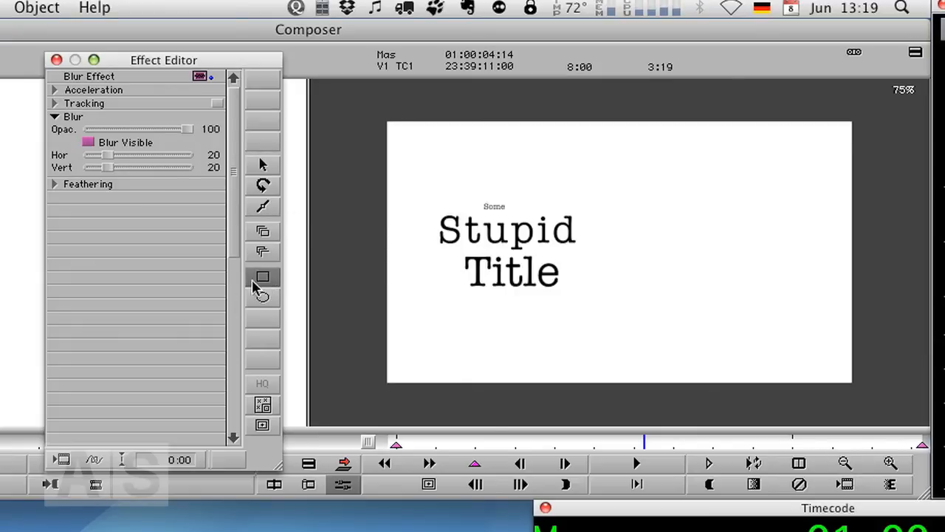
left_click(263, 276)
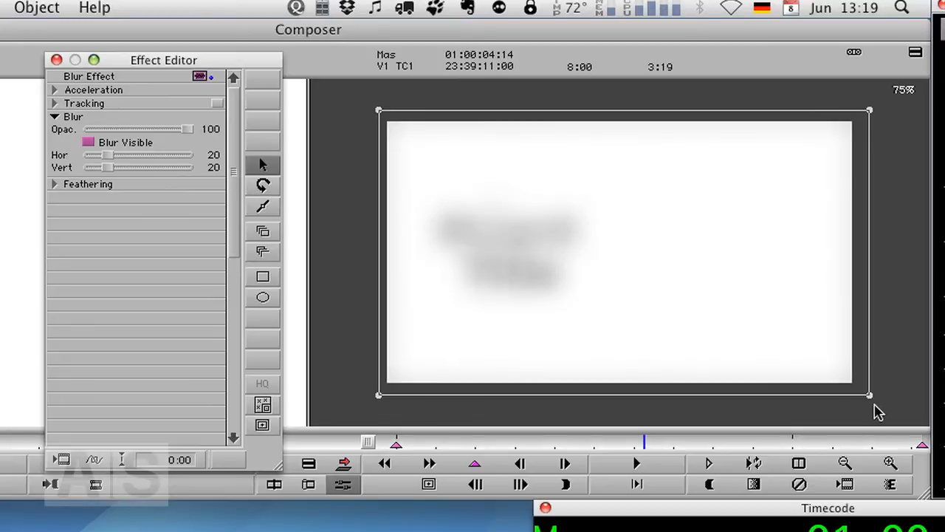
mouse_move(605, 436)
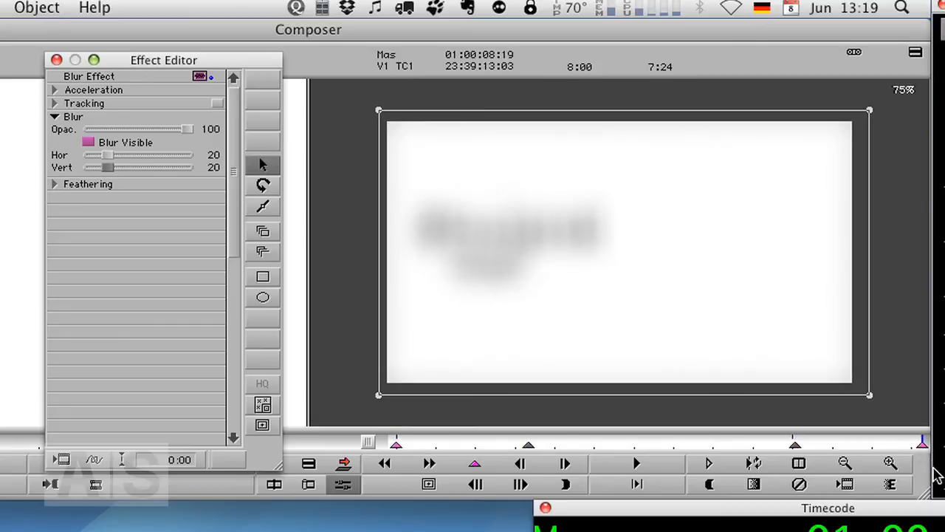
left_click_drag(106, 155, 115, 155)
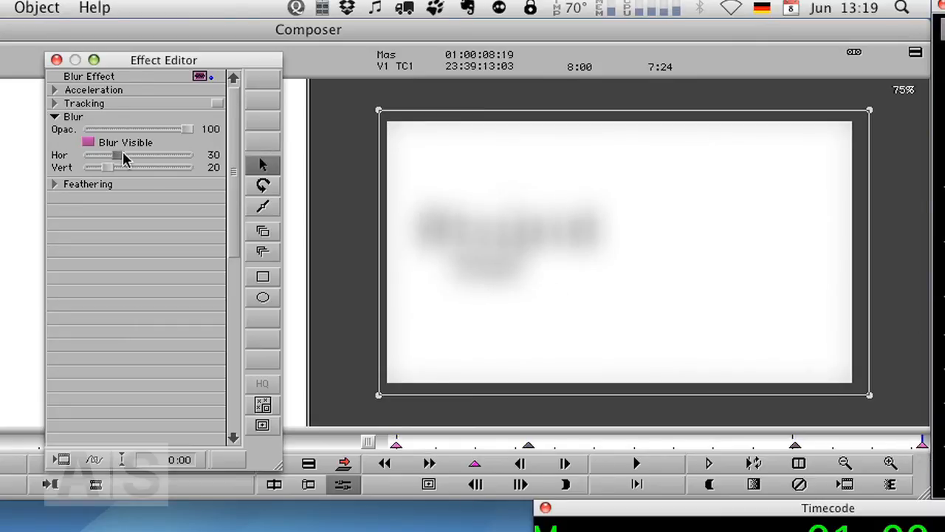
left_click_drag(115, 155, 155, 155)
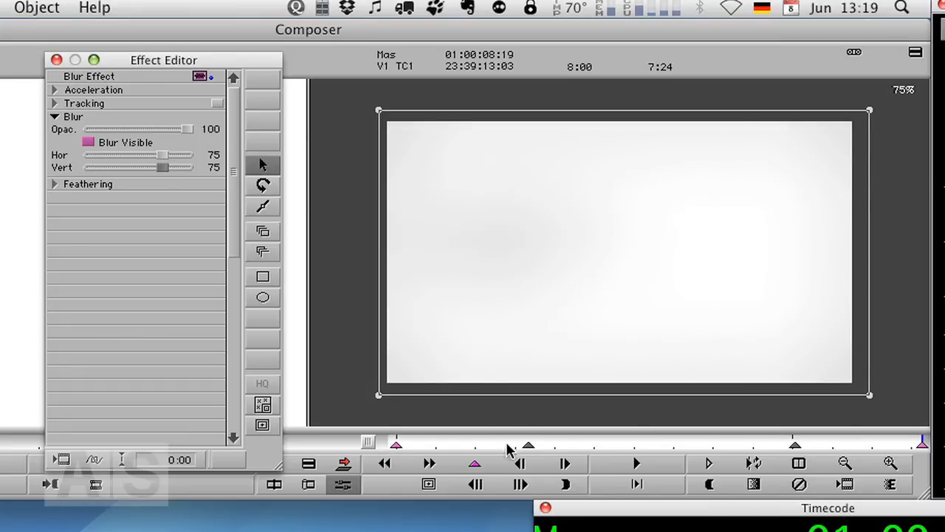
mouse_move(402, 443)
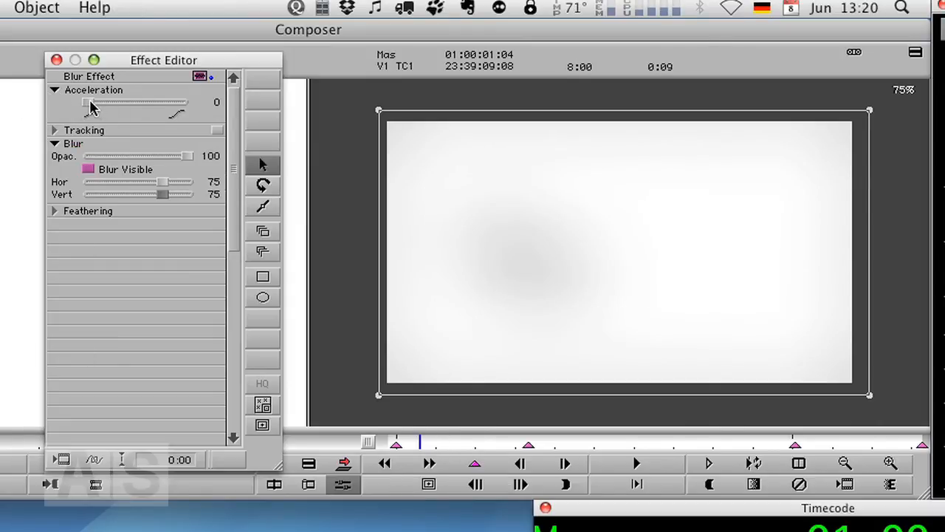
left_click_drag(87, 103, 183, 103)
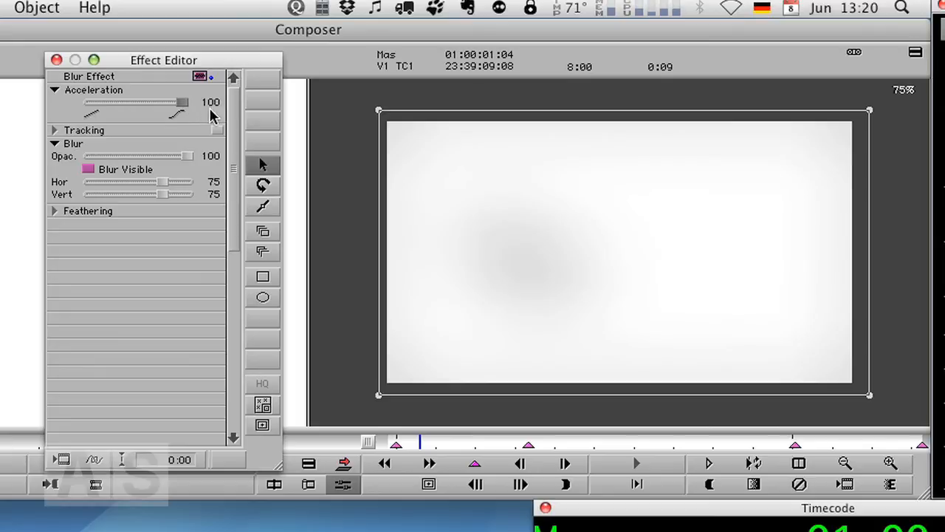
mouse_move(210, 116)
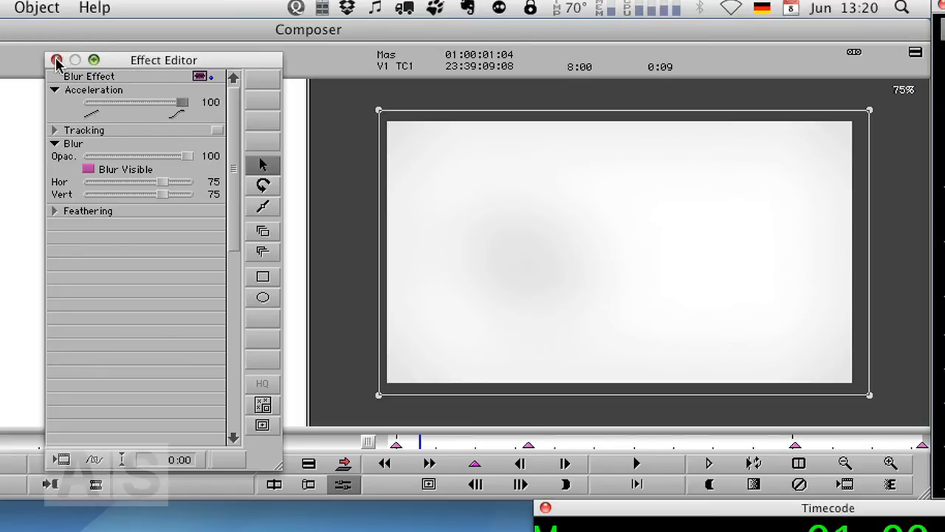
- Close the Effect Editor, render the blur effect and check frames at about three seconds and near the end
left_click(58, 59)
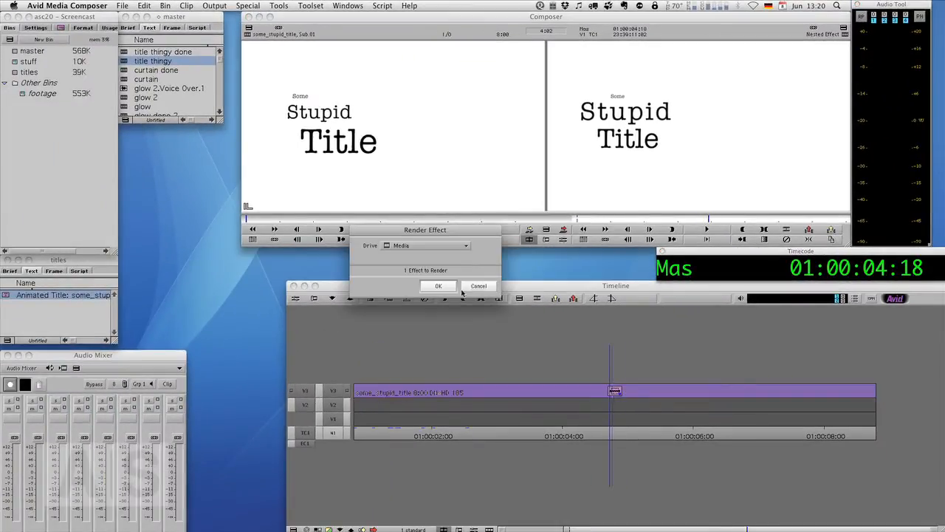
left_click(439, 287)
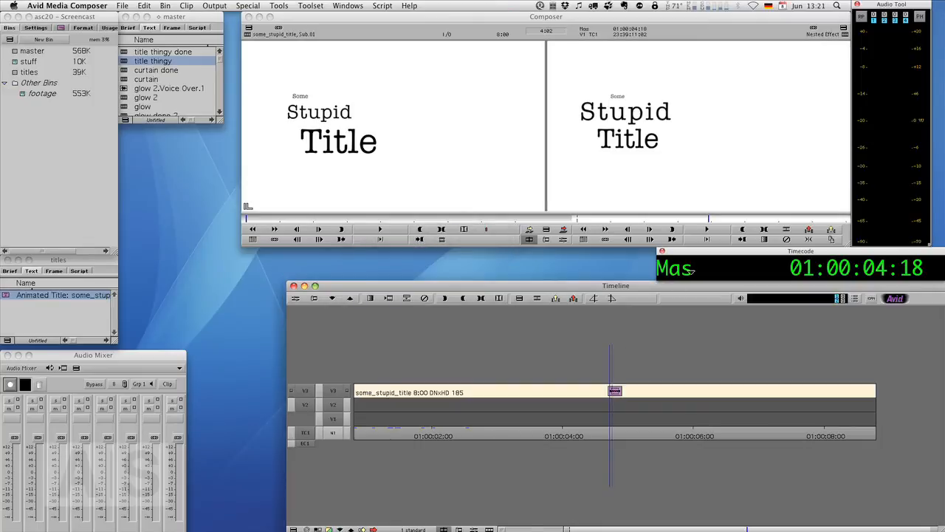
mouse_move(557, 423)
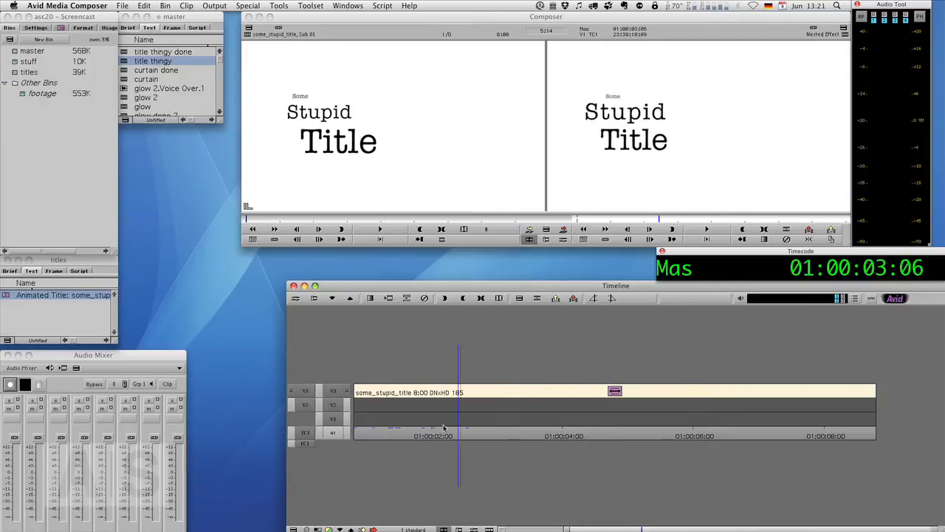
left_click(355, 435)
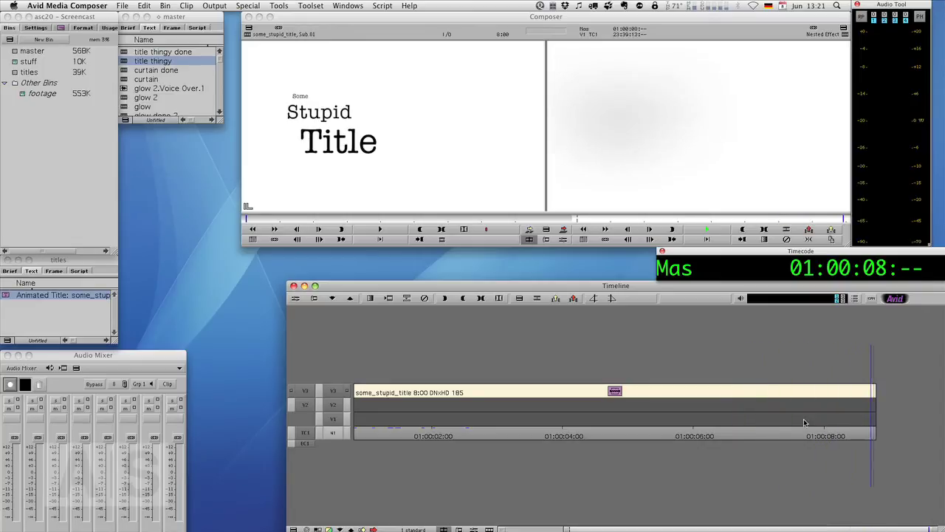
left_click(391, 416)
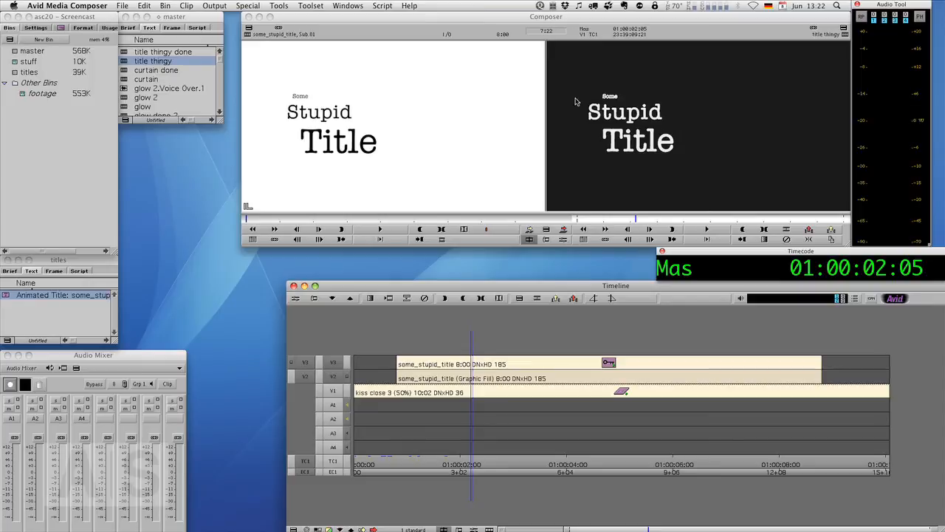
mouse_move(677, 120)
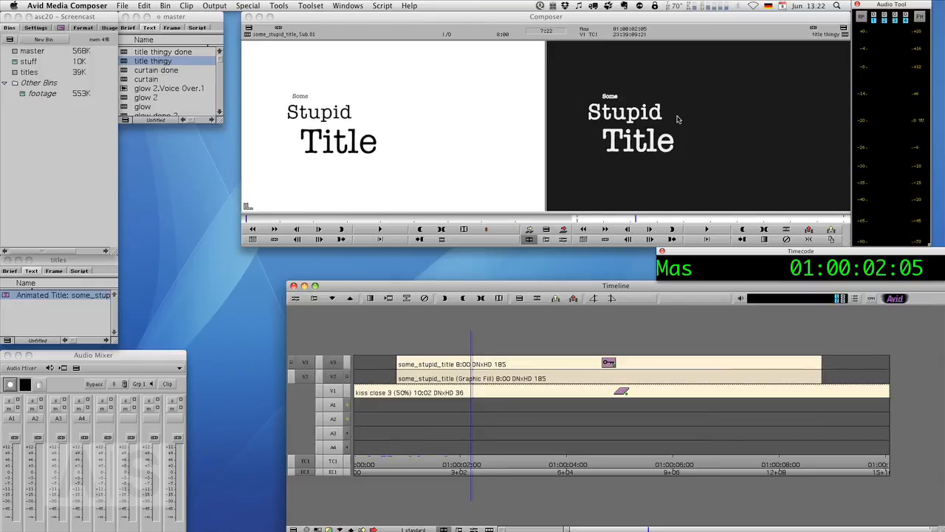
mouse_move(609, 111)
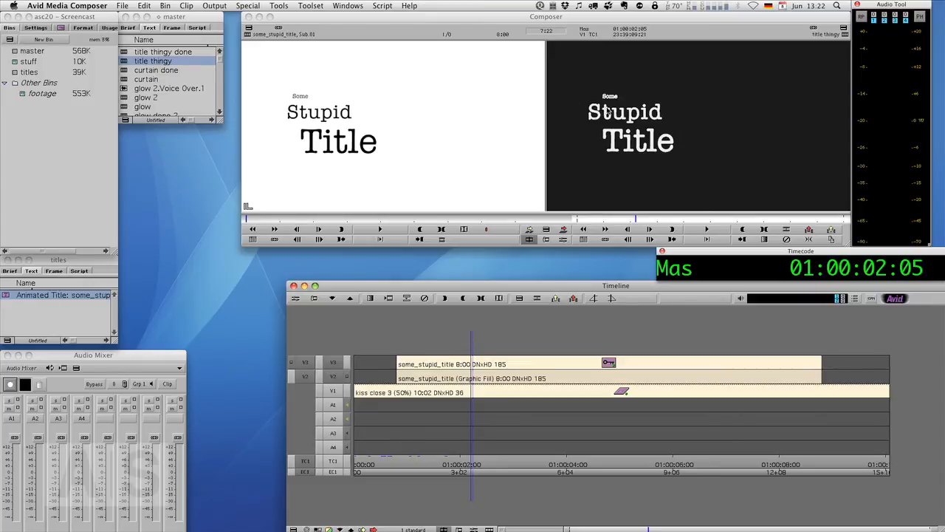
mouse_move(559, 139)
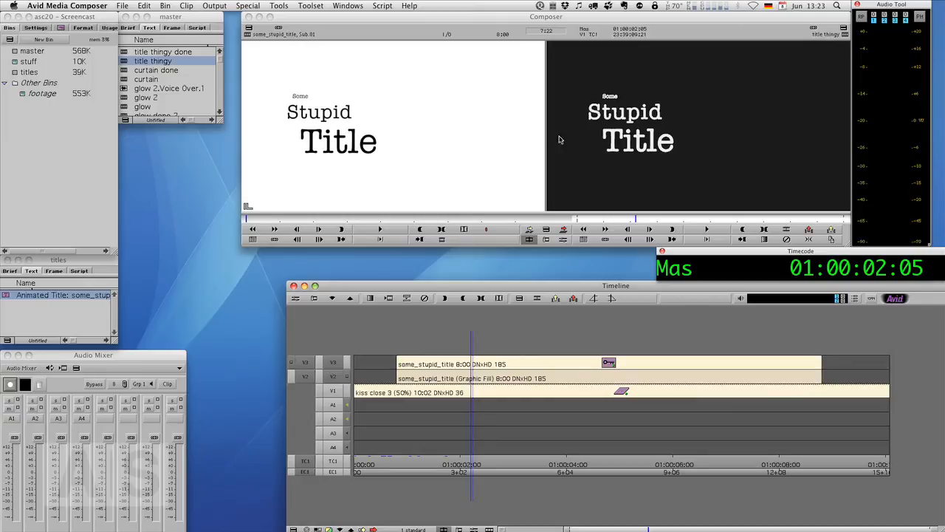
mouse_move(788, 120)
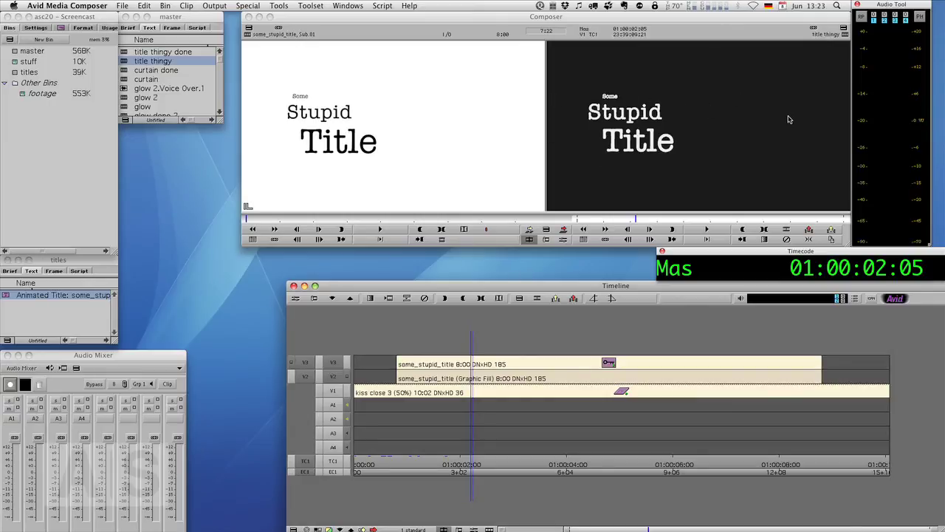
mouse_move(594, 124)
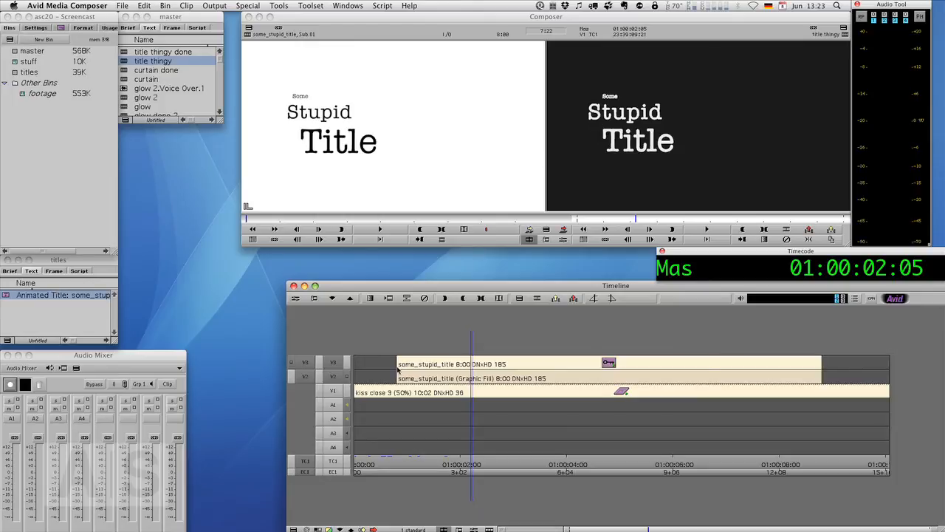
mouse_move(455, 454)
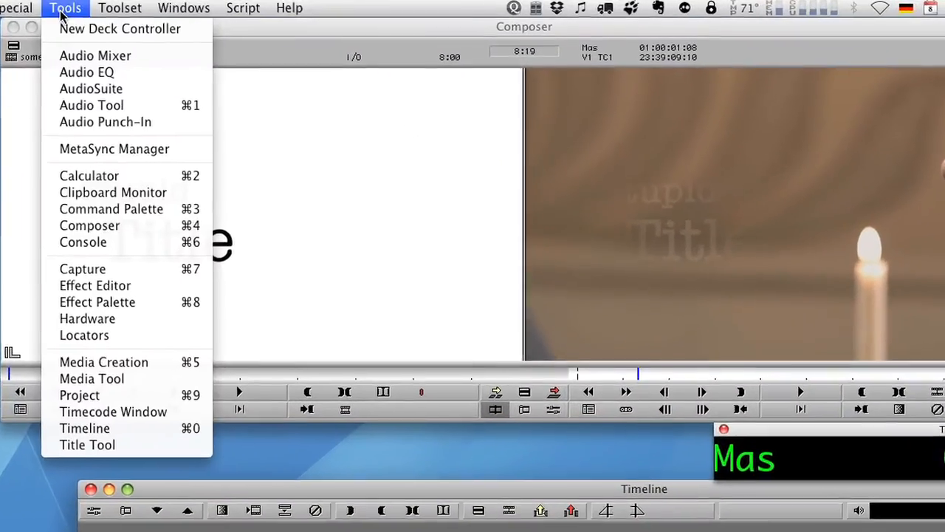
- Create a new title in the Title Tool with a solid white background
left_click(87, 443)
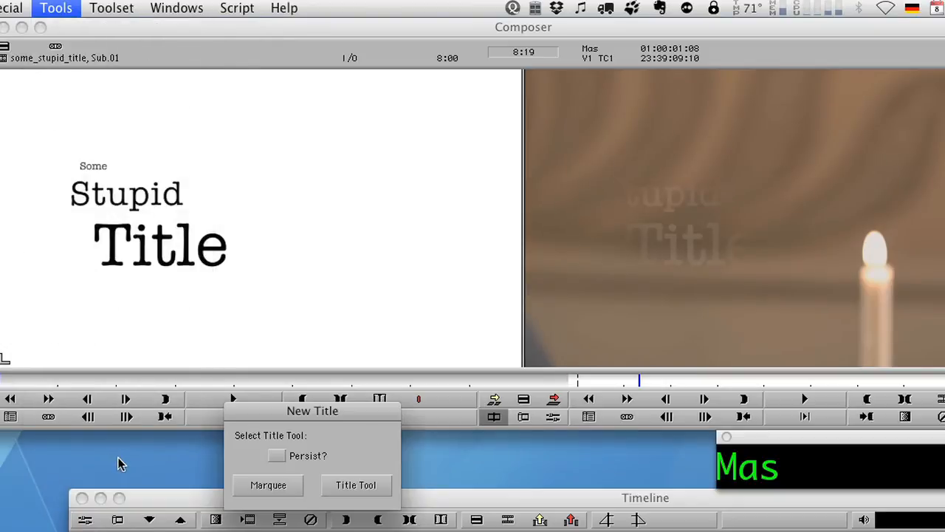
left_click(356, 484)
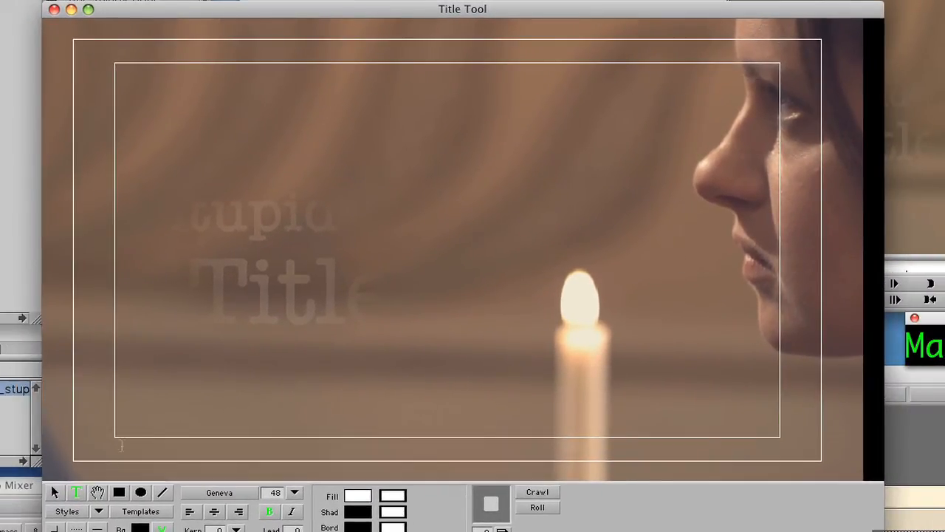
left_click(118, 492)
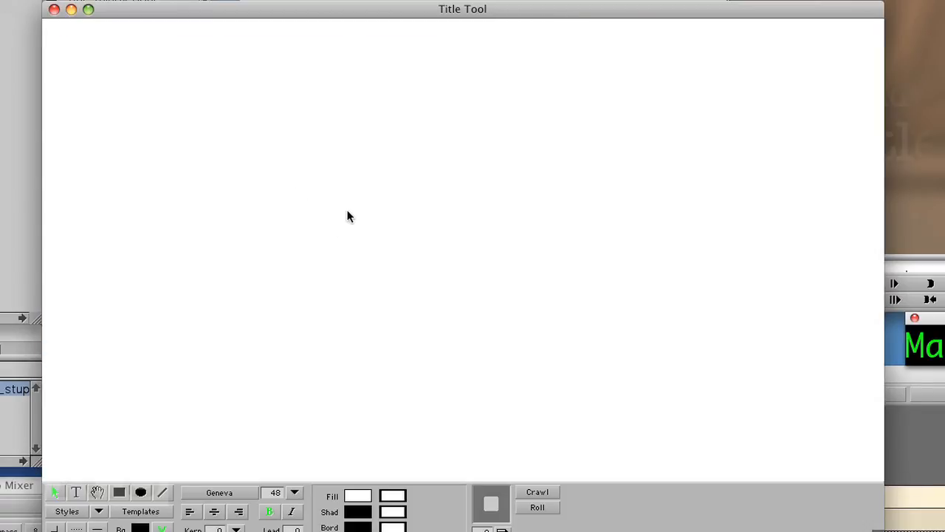
mouse_move(583, 191)
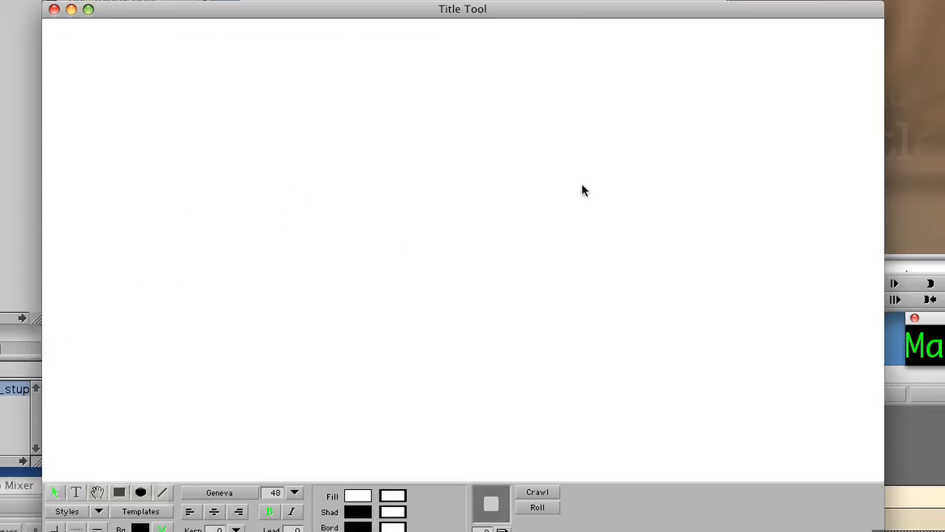
mouse_move(286, 136)
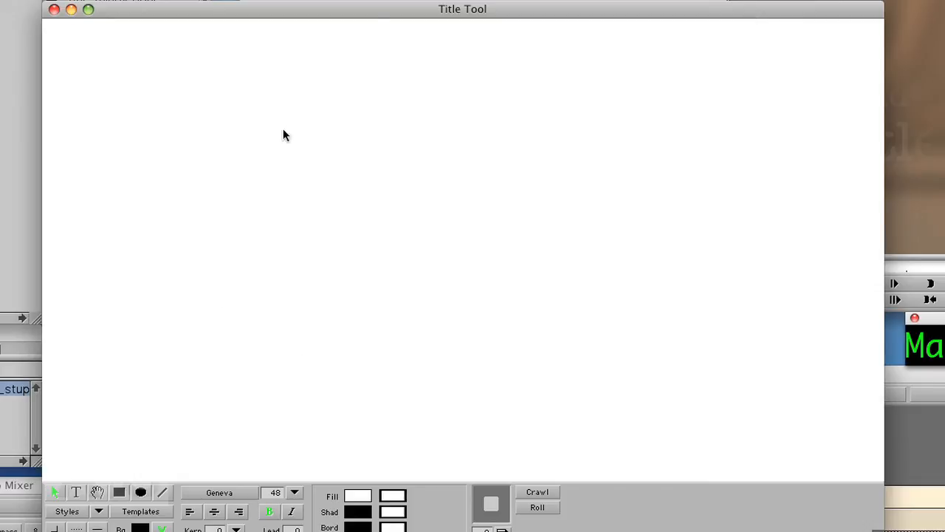
- Close the Title Tool and save the blank title as 'white' into the titles bin
left_click(53, 8)
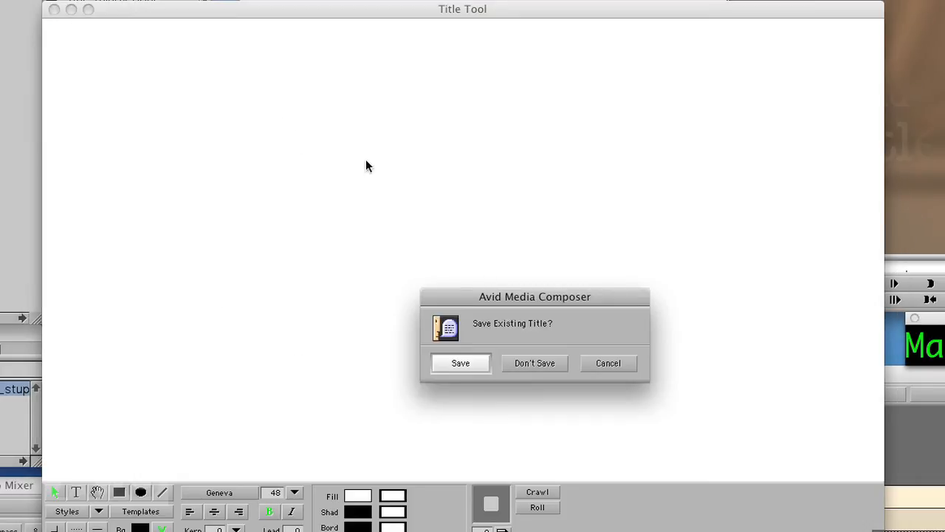
left_click(460, 363)
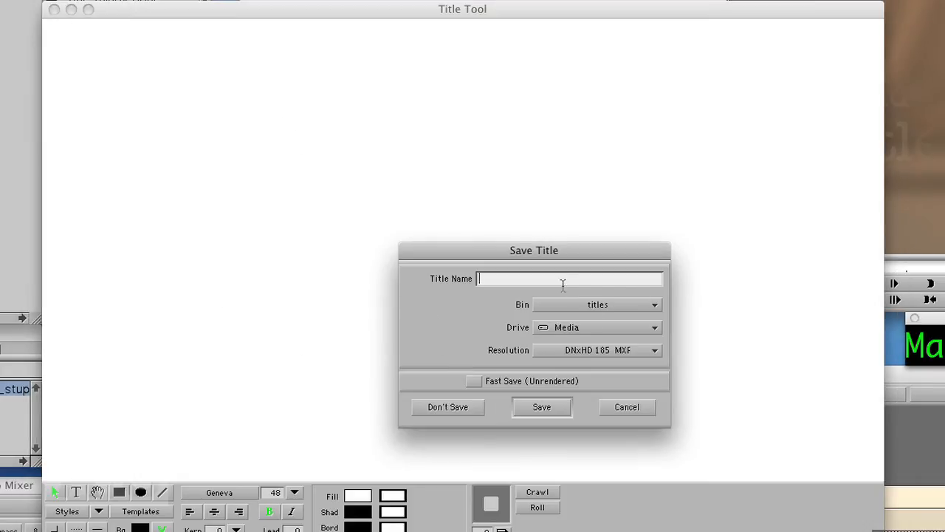
type("whi")
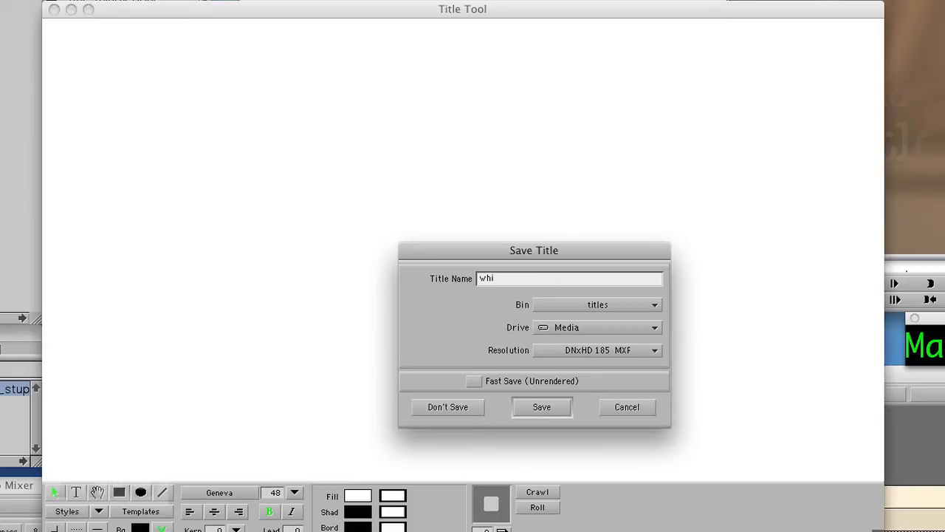
left_click(540, 408)
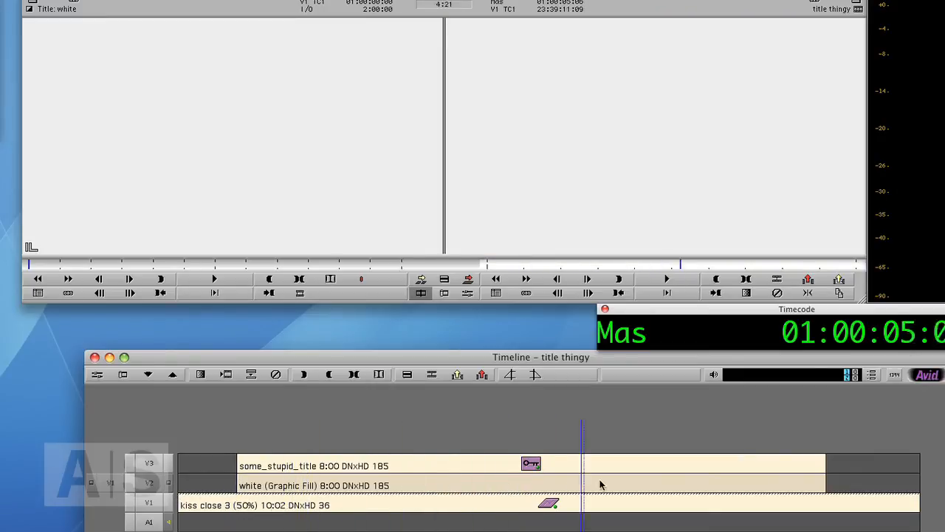
- Edit the white graphic fill clip onto V2 beneath some_stupid_title on V3
left_click(470, 496)
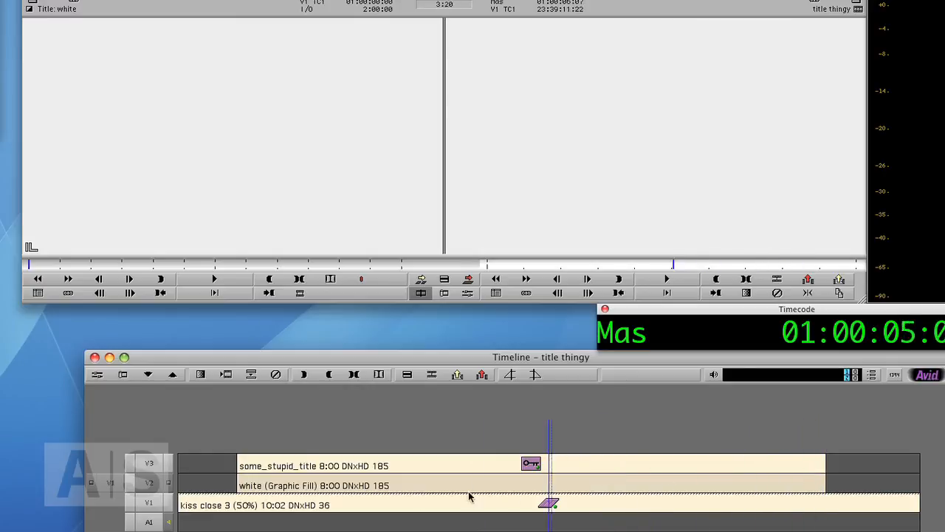
left_click(286, 505)
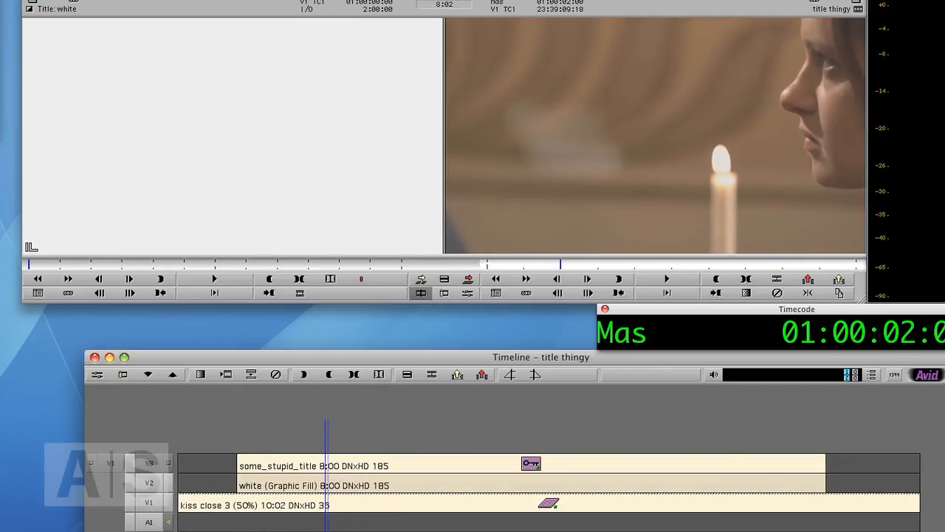
mouse_move(745, 464)
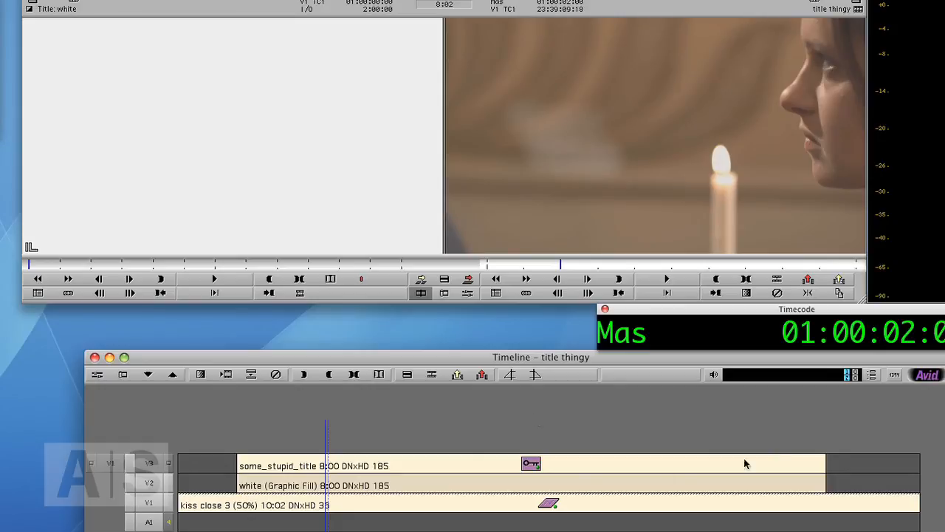
mouse_move(694, 450)
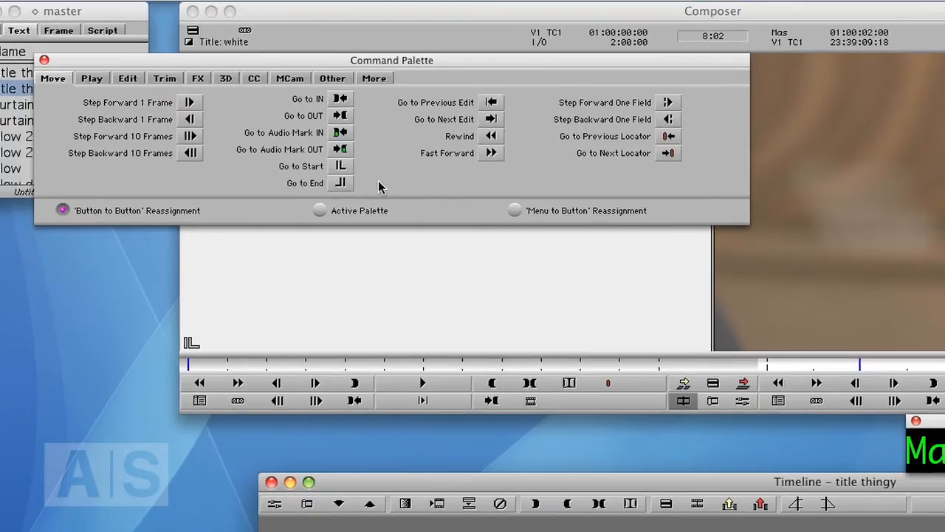
left_click(198, 77)
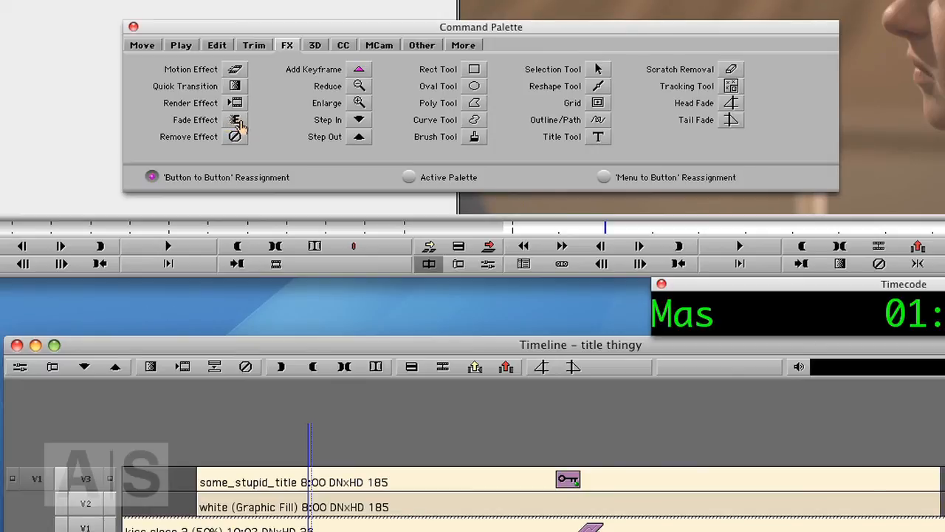
mouse_move(308, 194)
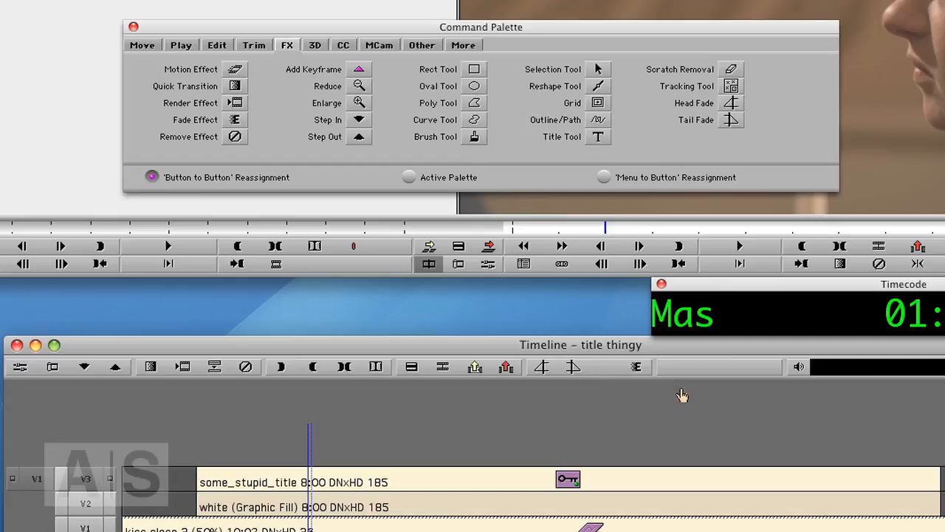
left_click(133, 27)
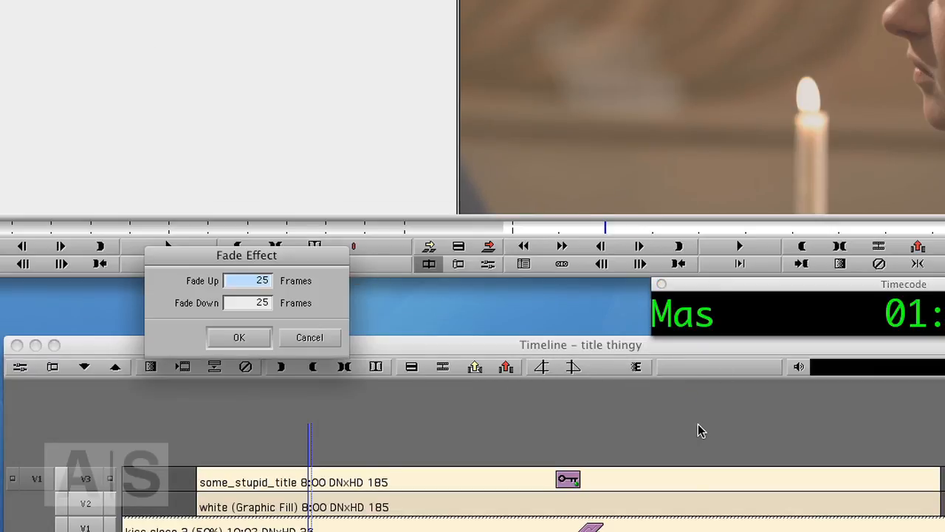
mouse_move(210, 295)
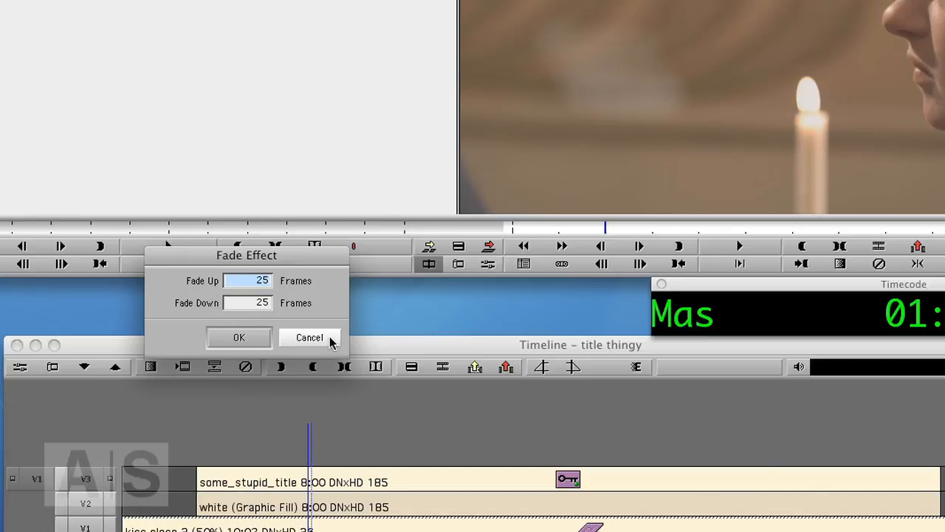
left_click(310, 337)
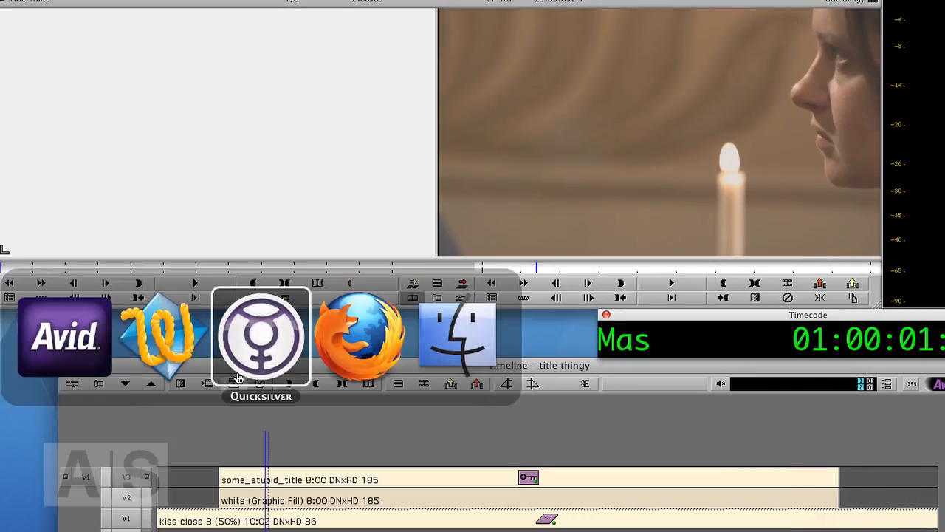
- Switch to Firefox and look over the avidscreencast.com site
left_click(360, 337)
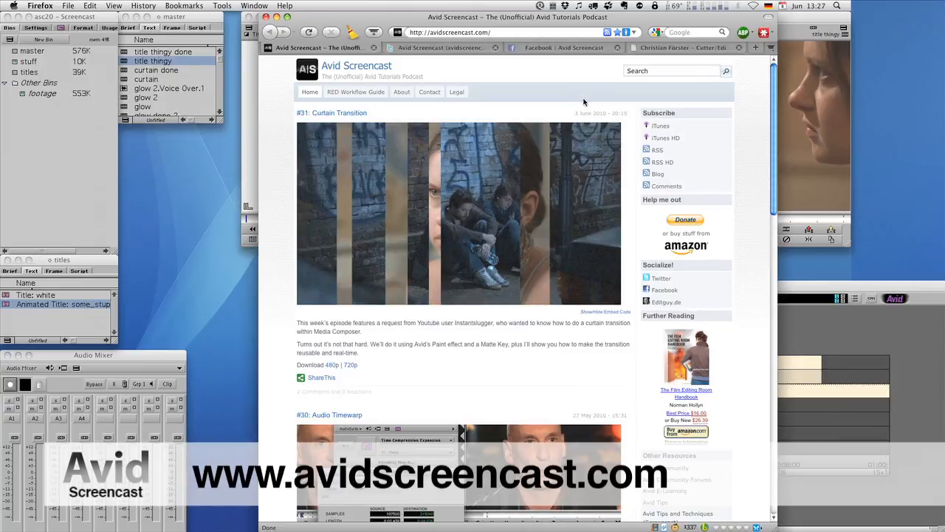
mouse_move(584, 103)
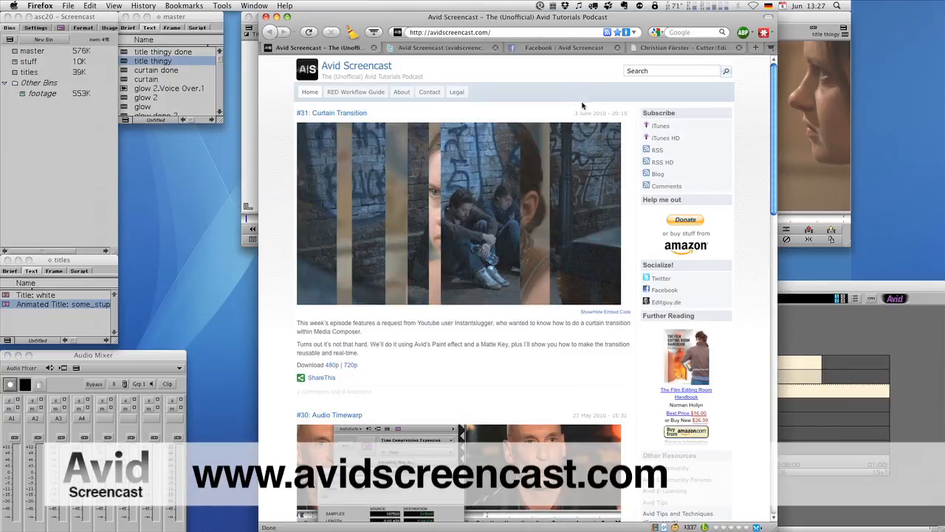
scroll("down", 3)
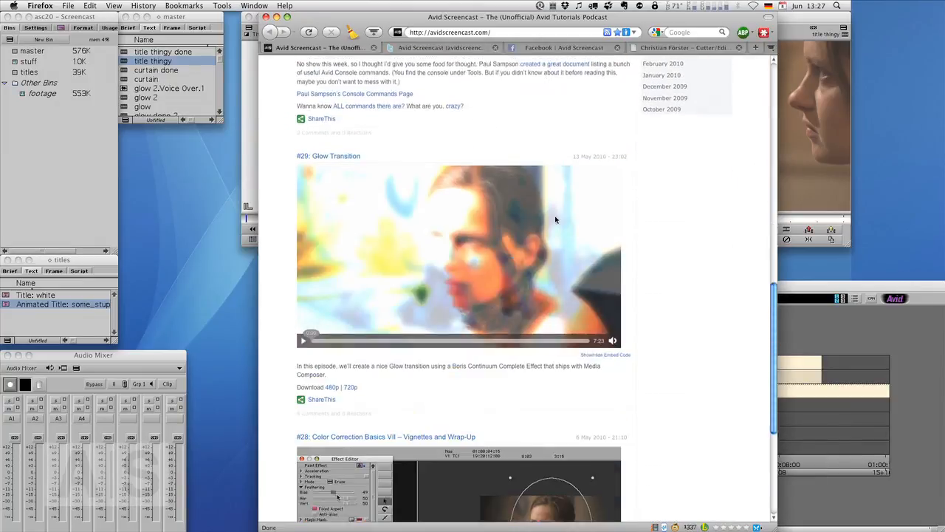
scroll("up", 3)
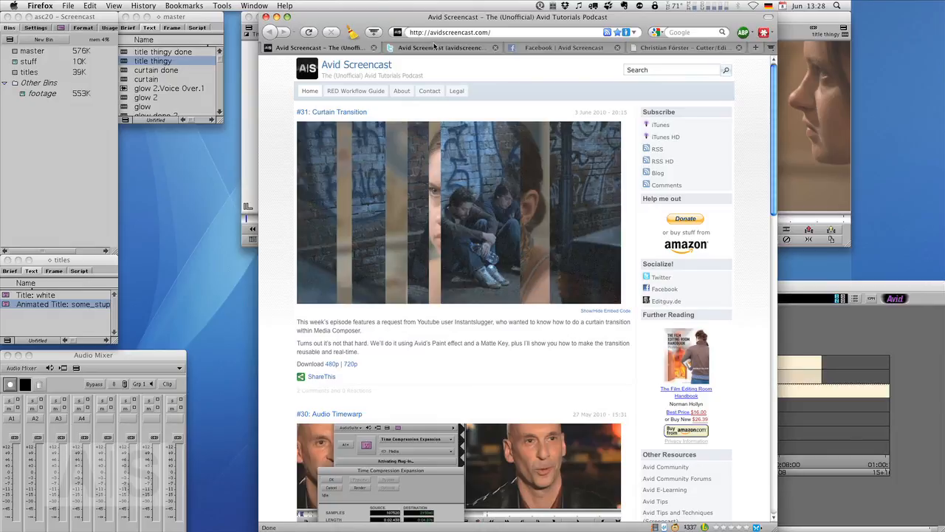
- Visit the podcast's Twitter and Facebook pages, then the editguy.de portfolio site
left_click(440, 47)
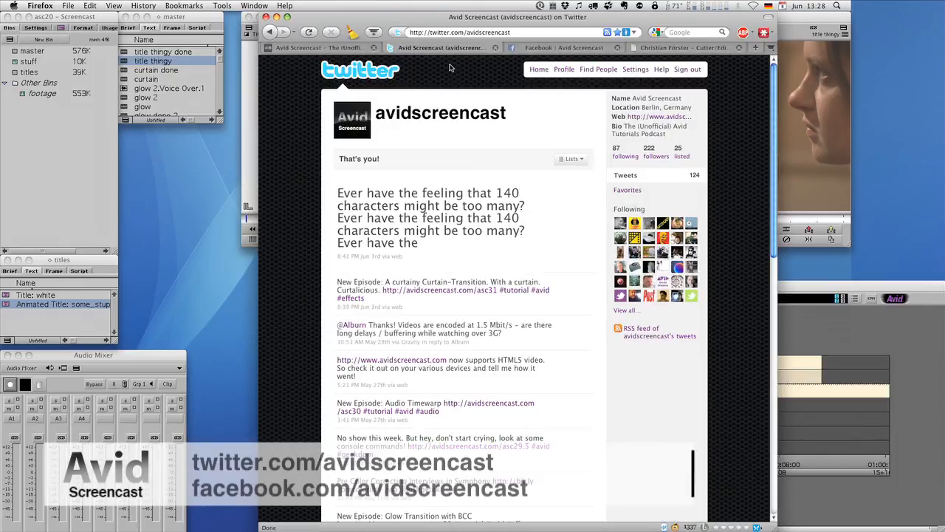
left_click(564, 47)
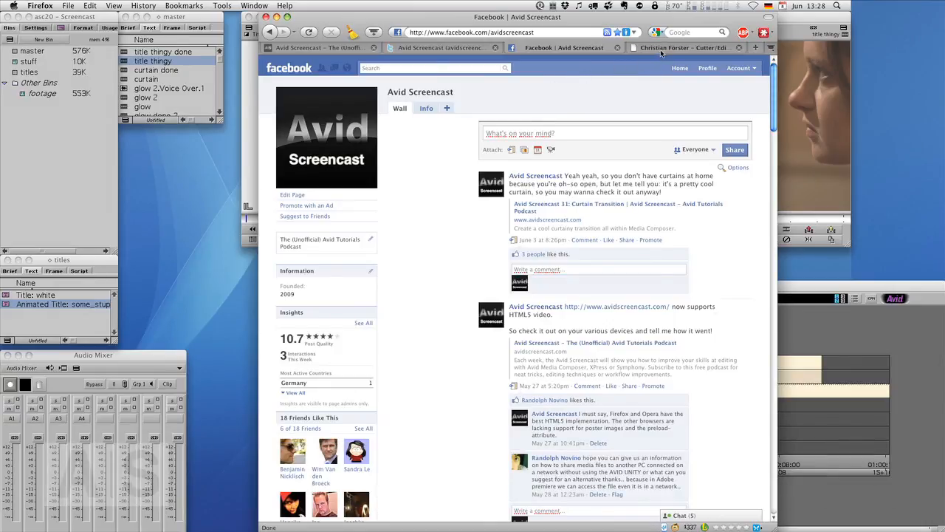
left_click(682, 47)
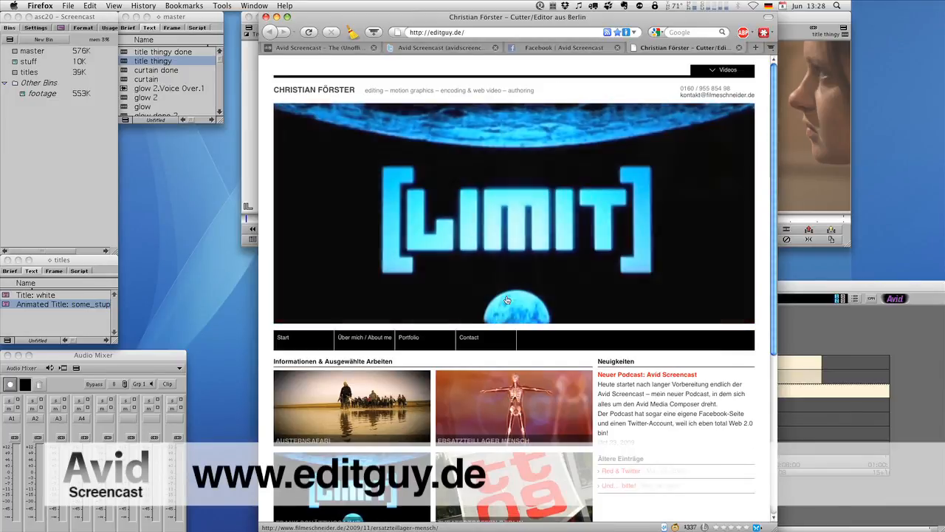
scroll("down", 3)
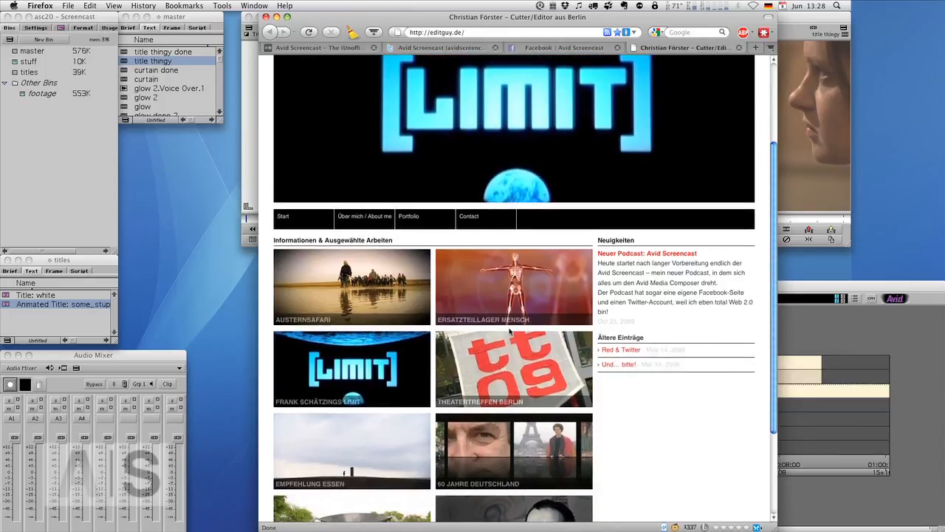
scroll("up", 3)
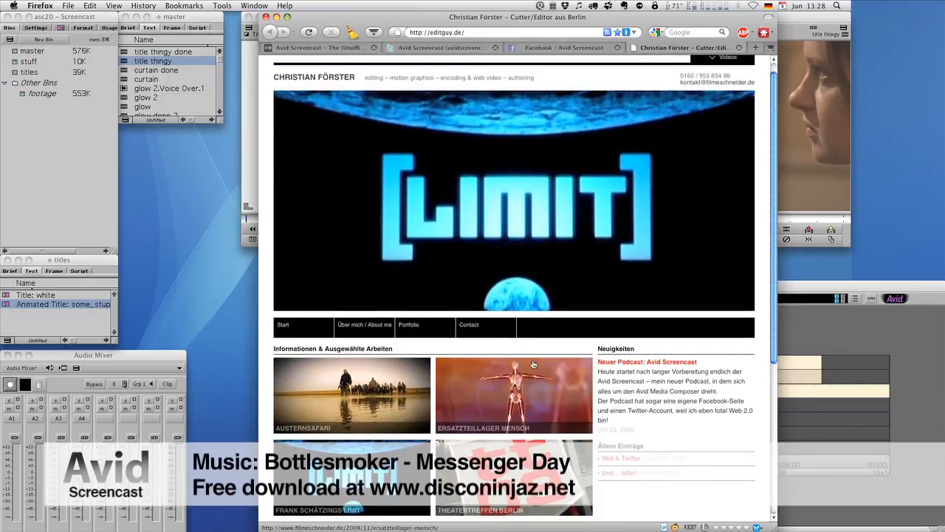